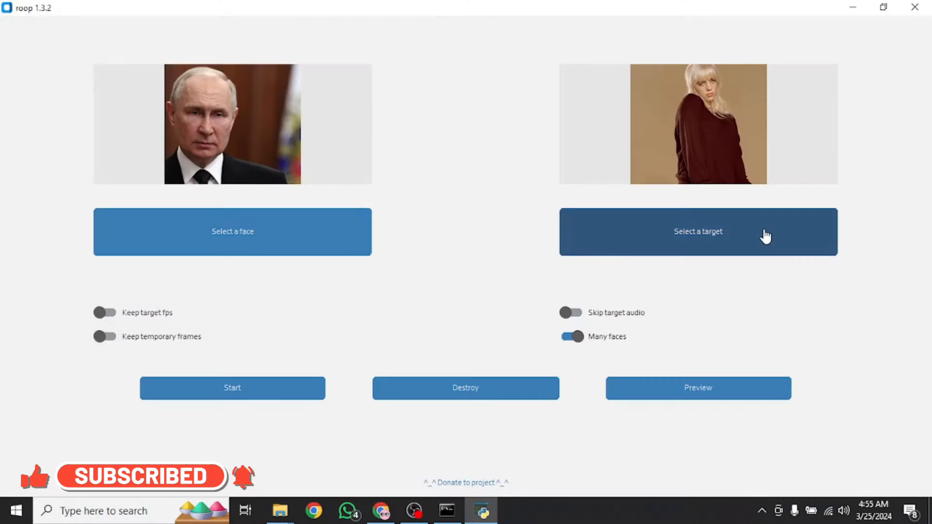
Pick Avengers-Endgame.jpg as the target image, then restart roop to a blank session.
click(698, 231)
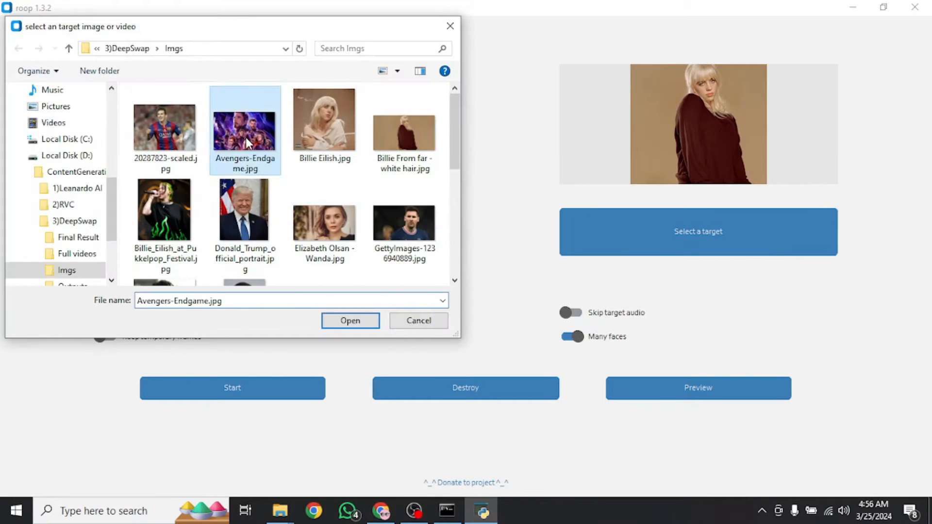
click(349, 320)
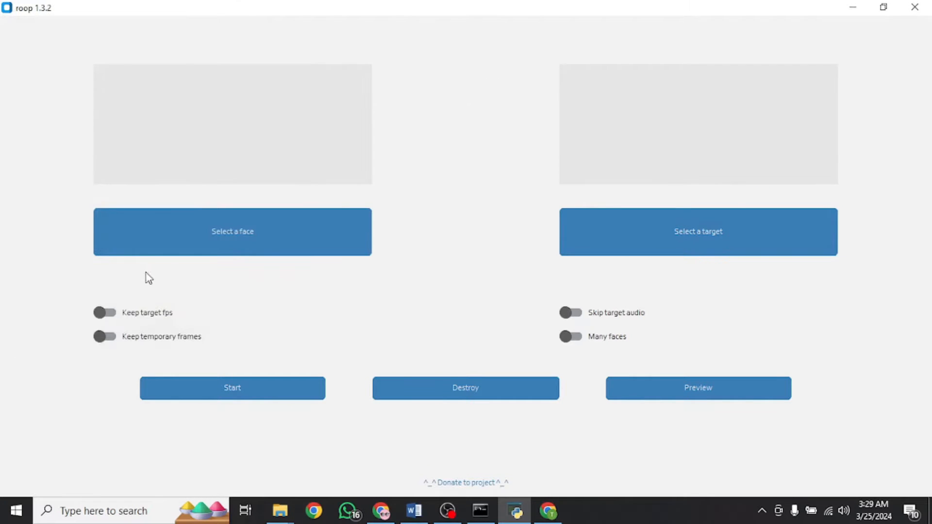
click(232, 231)
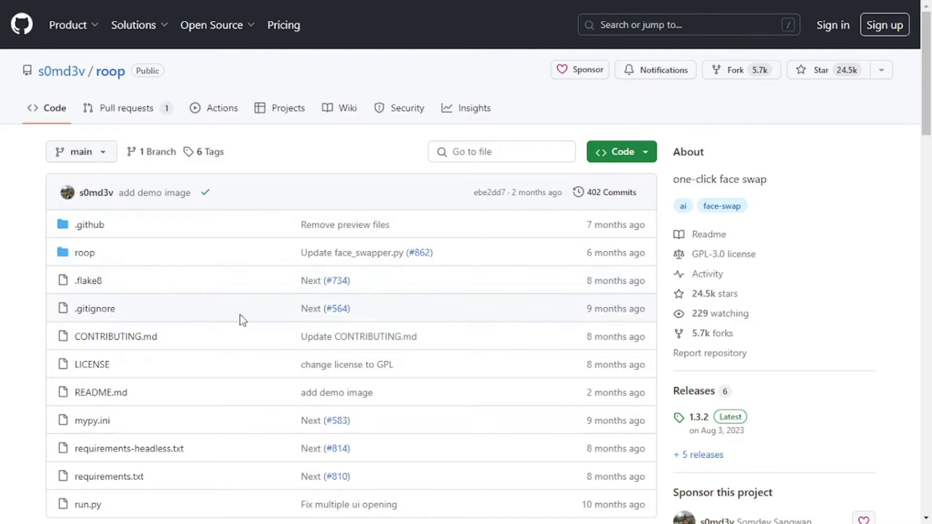
Scroll the roop README down to Installation and follow the Basic wiki guide.
scroll(down, 3)
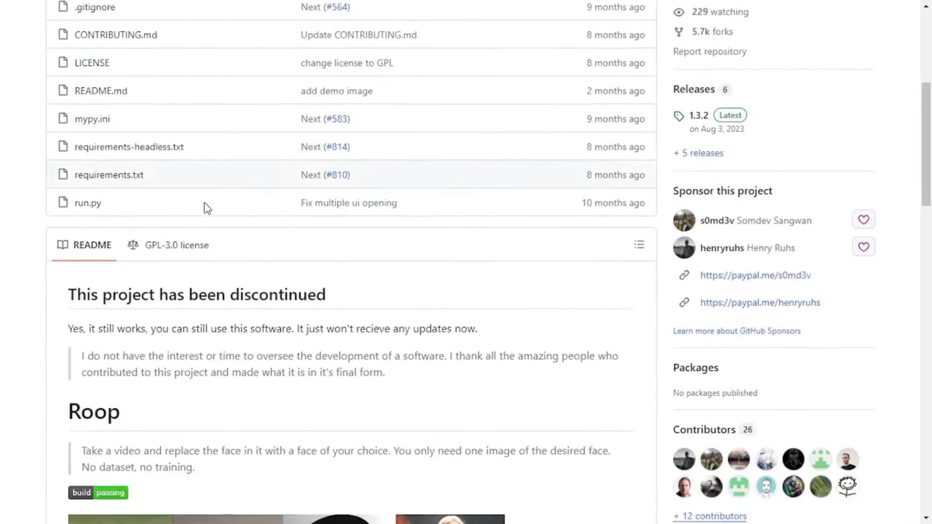
scroll(down, 3)
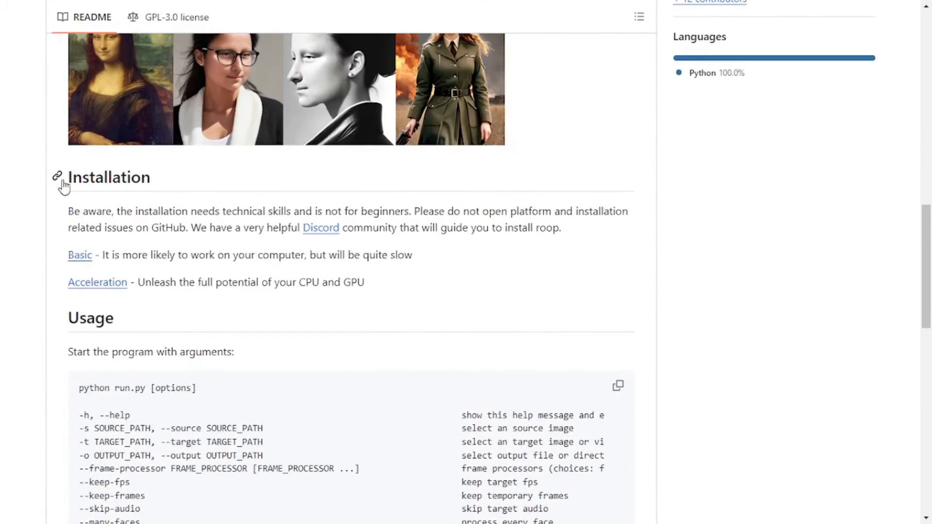
mouse_move(79, 262)
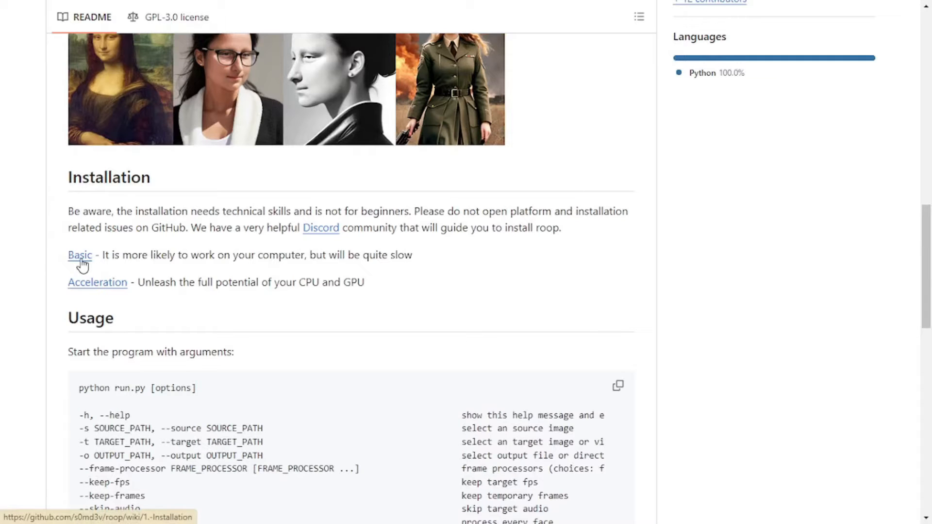
click(79, 255)
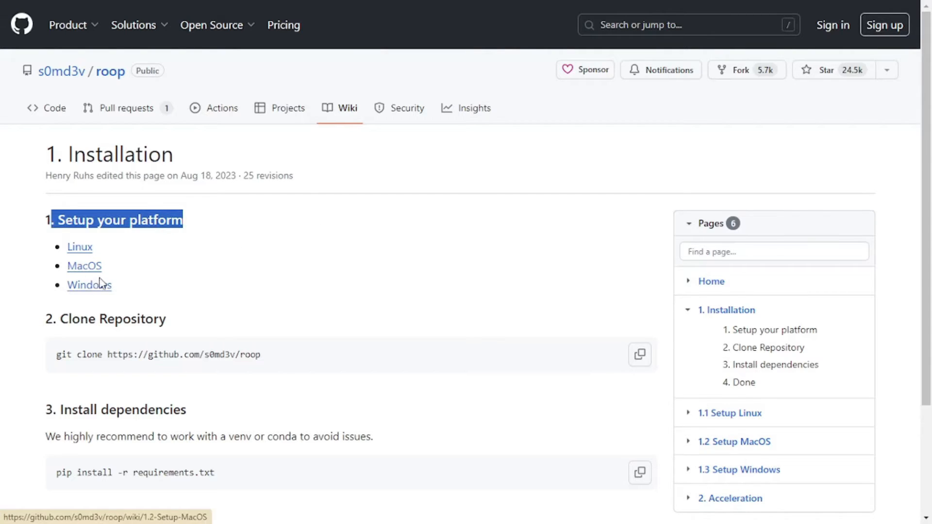
scroll(down, 3)
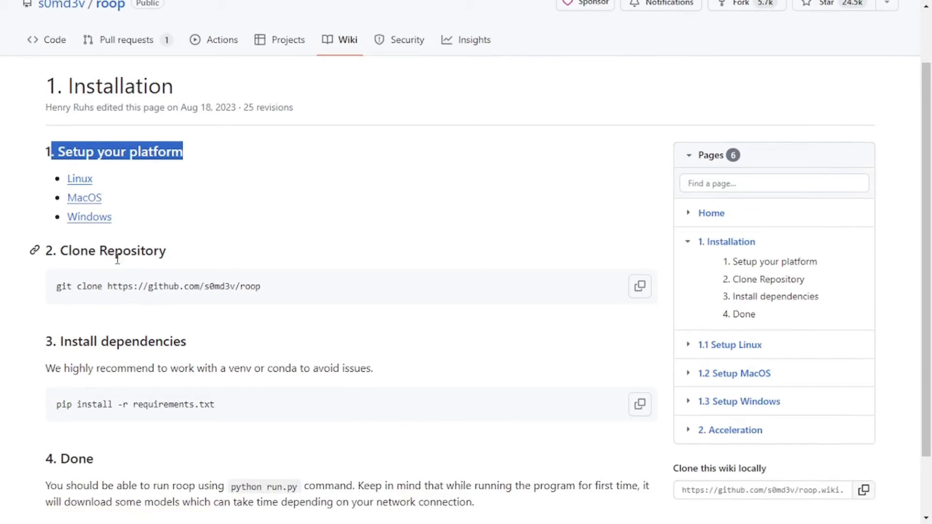
scroll(down, 3)
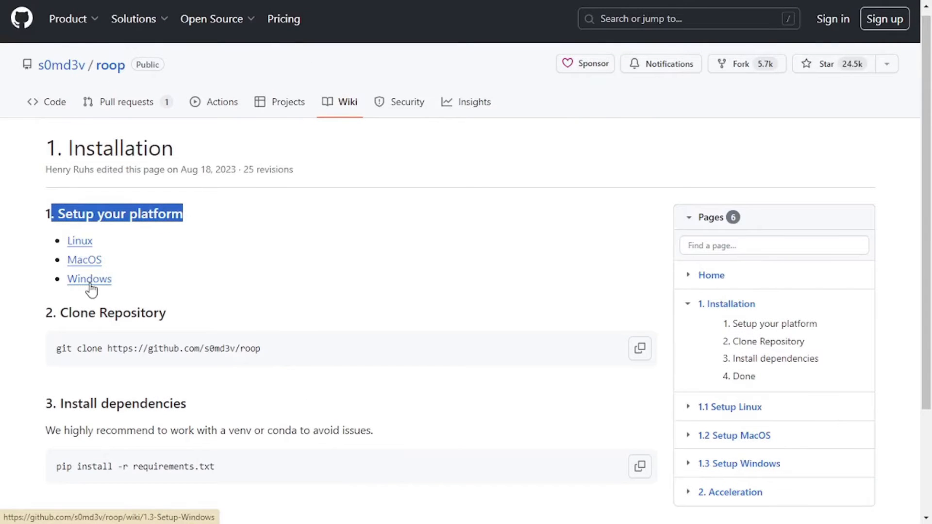
Review the Windows setup page, selecting the winget Python and Git install commands.
click(90, 278)
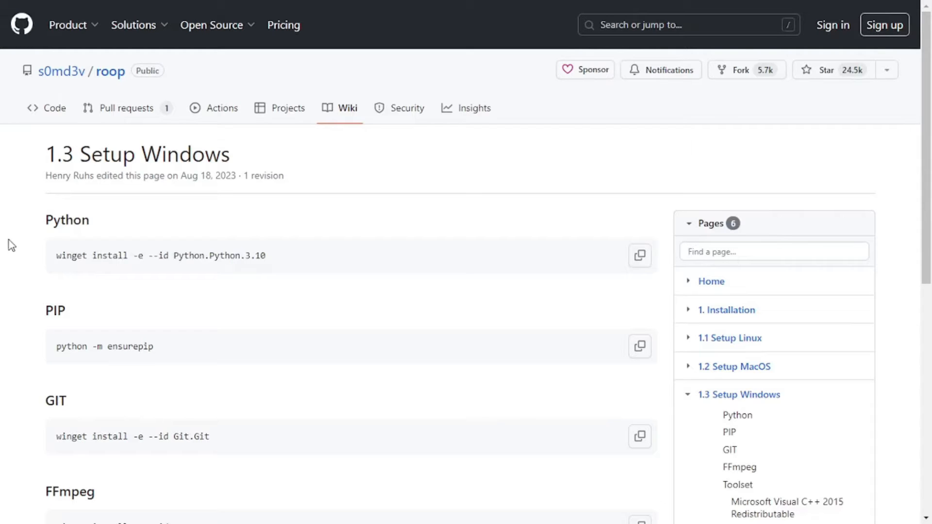
mouse_move(63, 273)
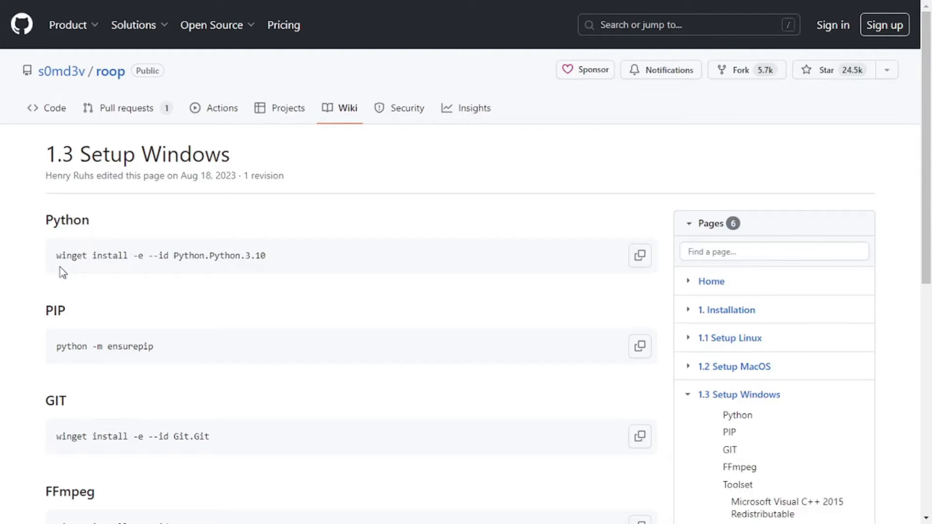
mouse_move(56, 312)
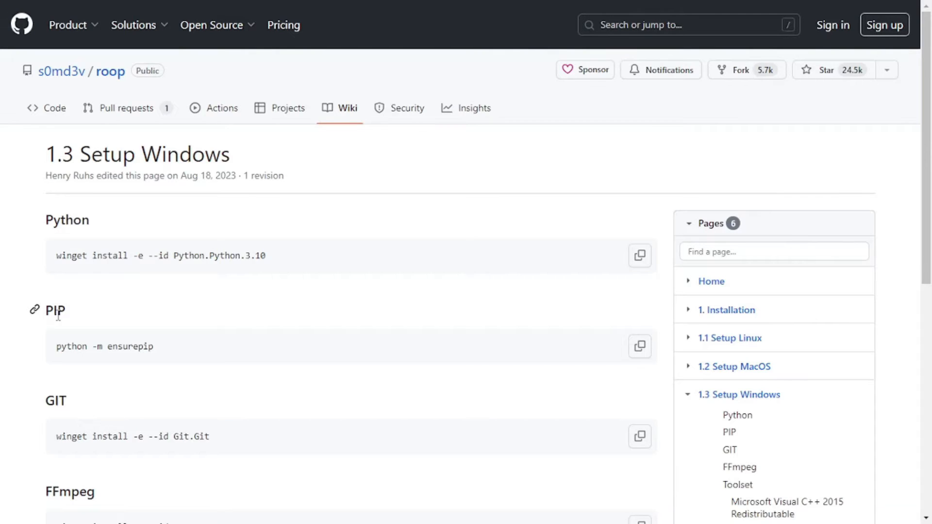
scroll(down, 3)
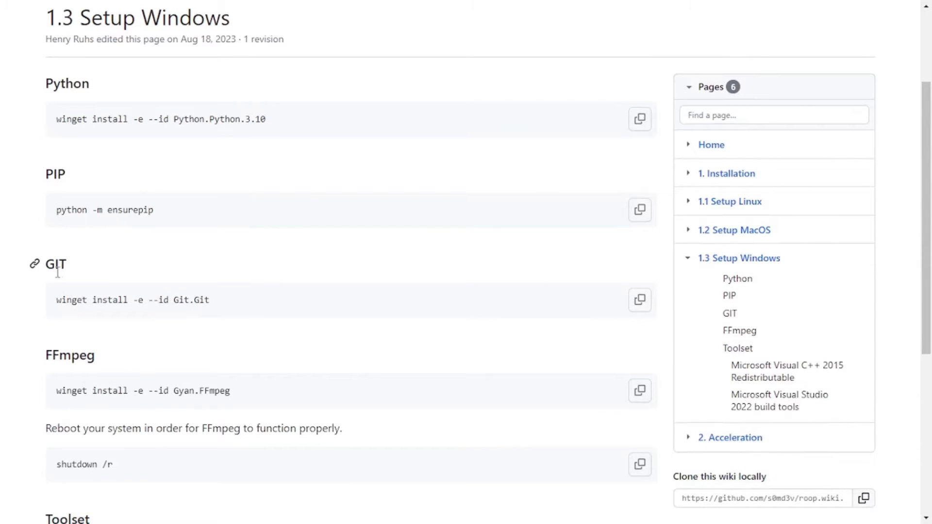
mouse_move(58, 279)
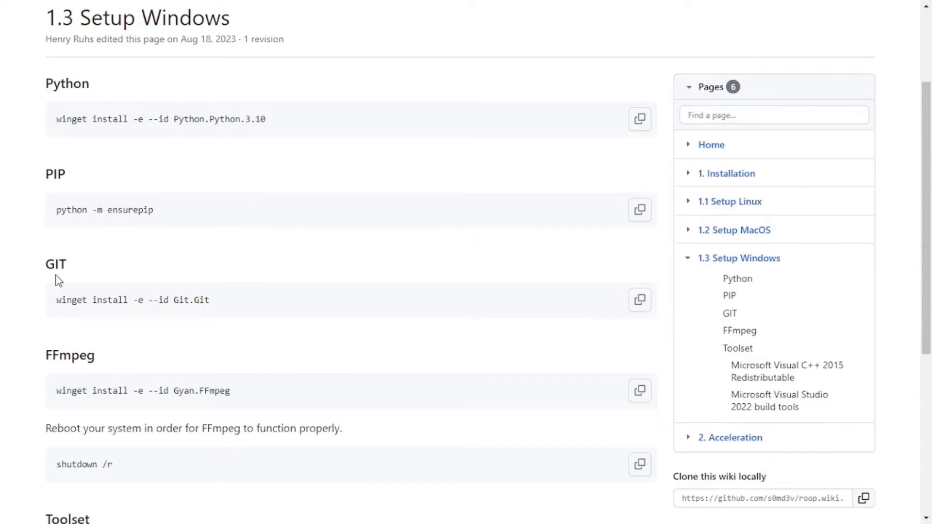
mouse_move(82, 369)
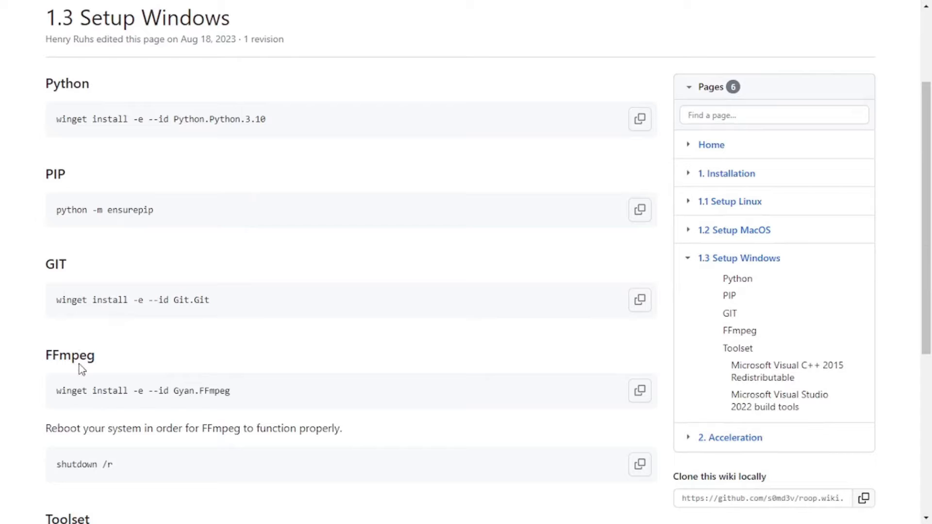
scroll(down, 3)
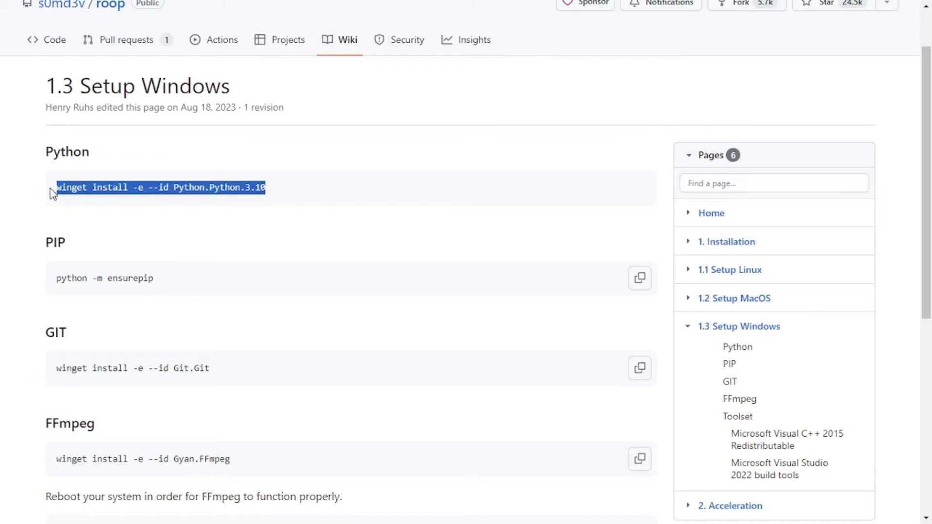
drag(147, 368, 209, 367)
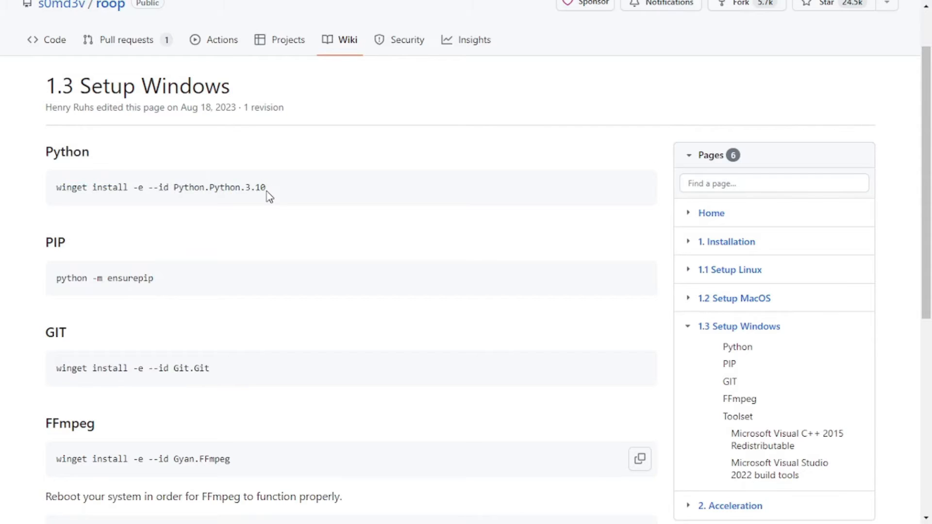
double_click(255, 187)
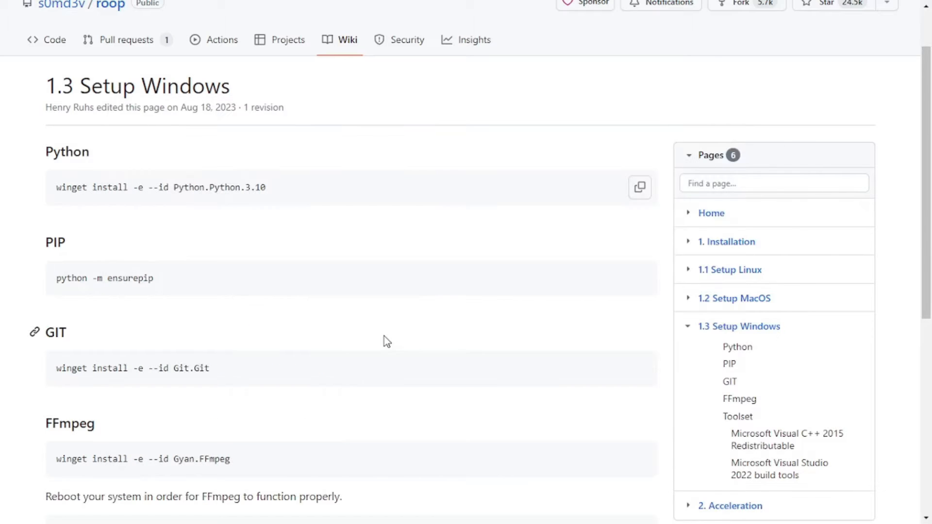
mouse_move(182, 278)
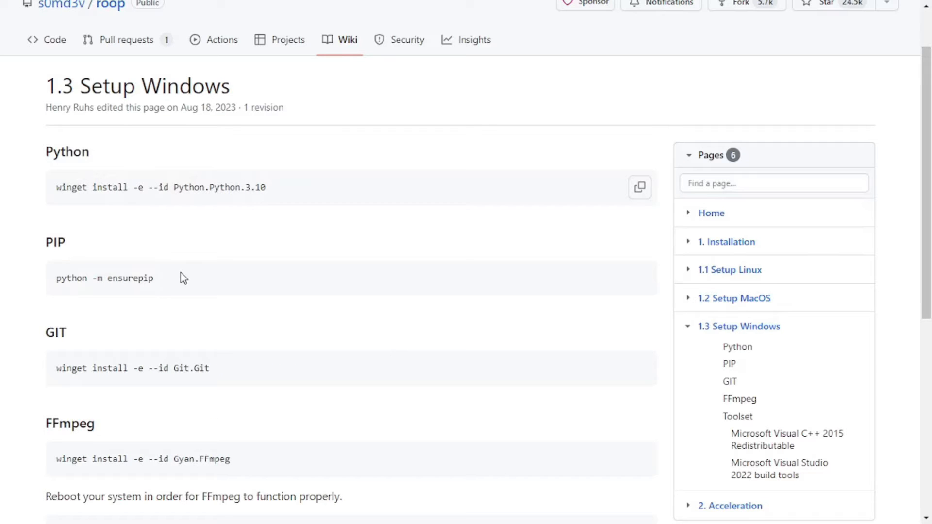
triple_click(132, 368)
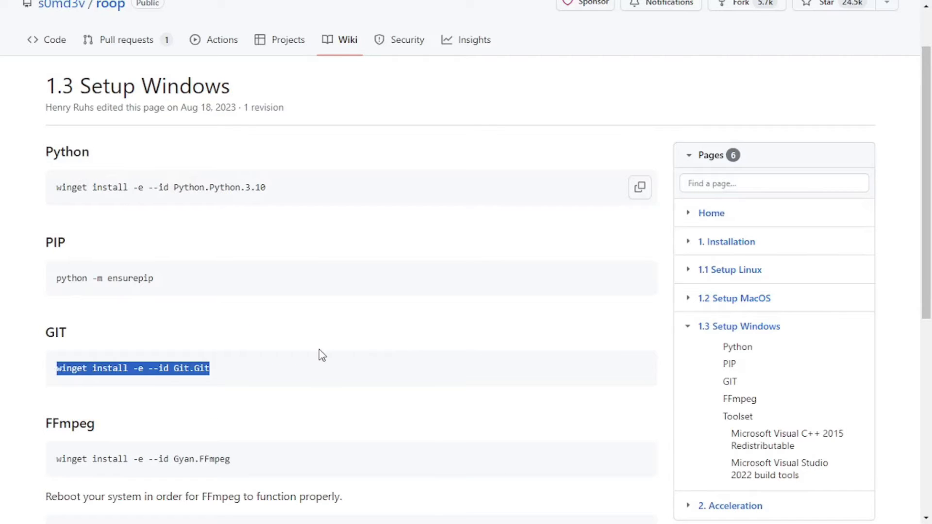
scroll(down, 3)
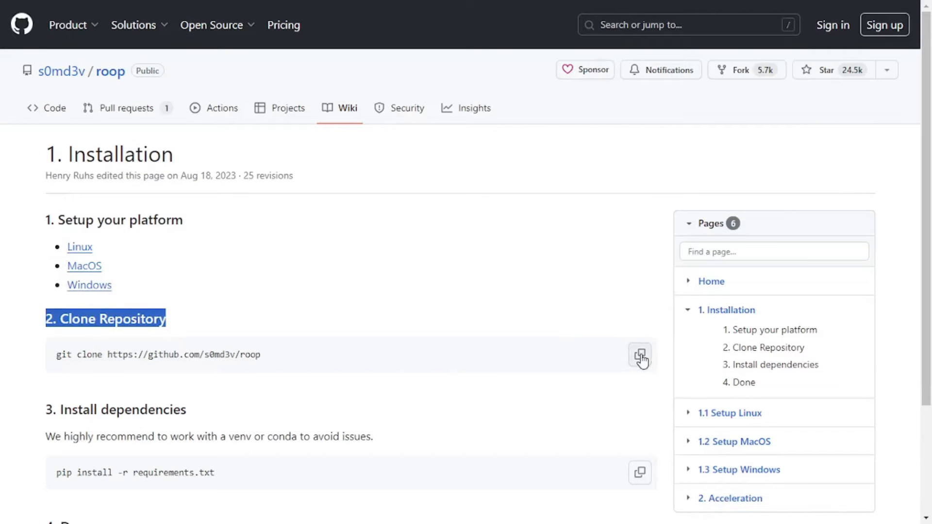
Copy the git clone command, then create a FaceSwapApp folder in Downloads and open cmd there.
click(640, 354)
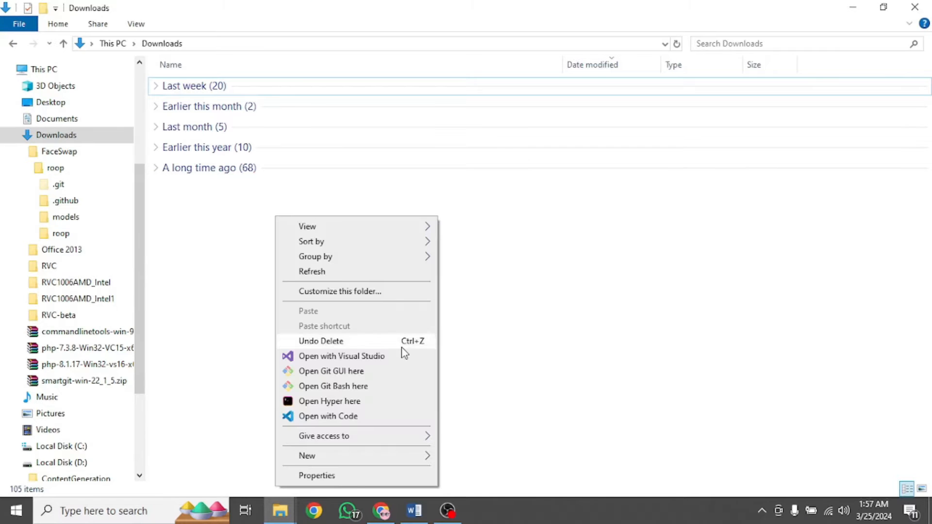
click(307, 456)
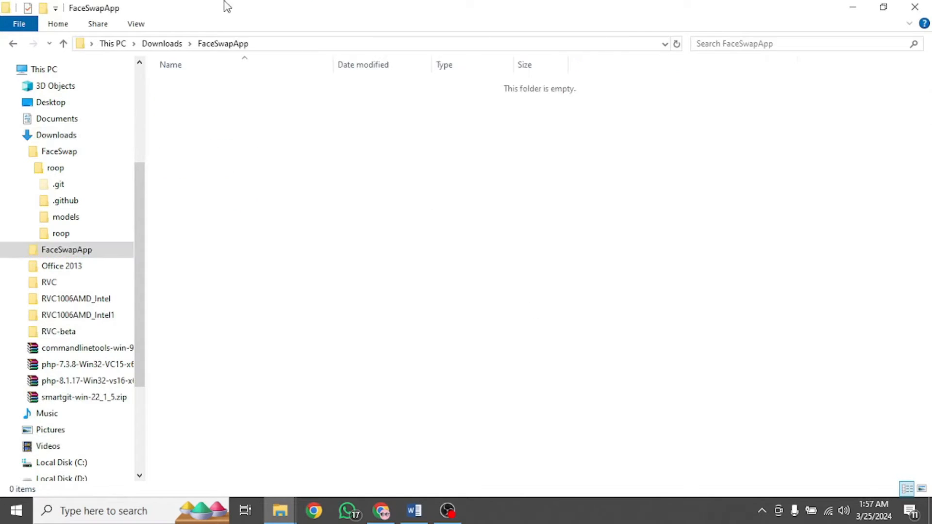
text(cm)
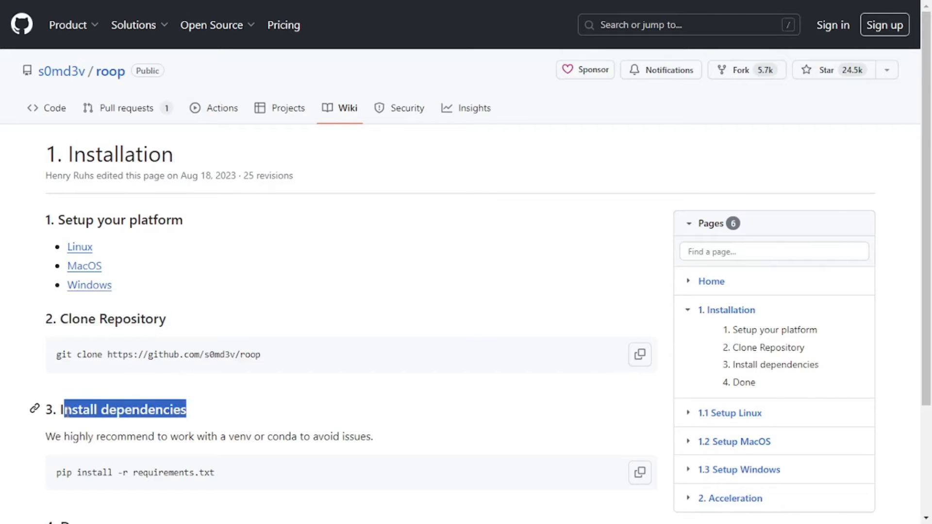
scroll(down, 3)
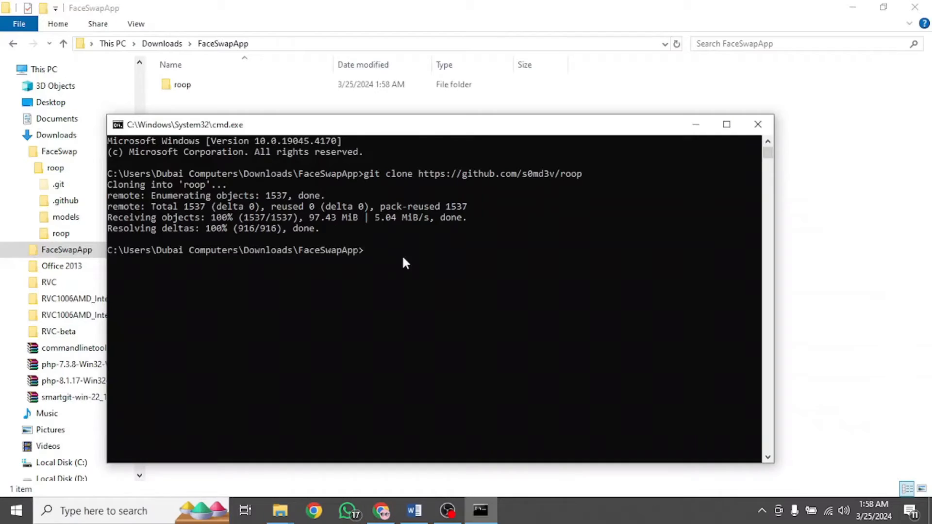
click(182, 84)
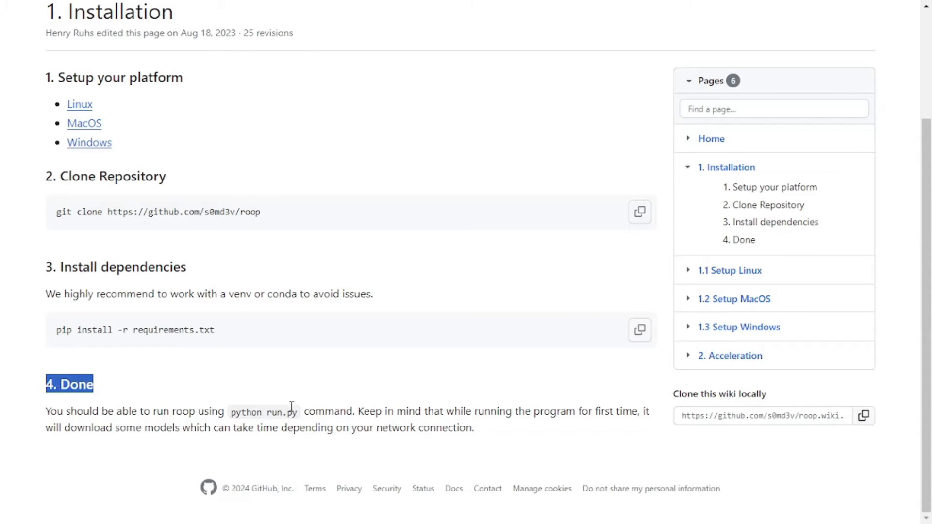
Launch roop with python run.py and maximize the roop 1.3.2 window.
double_click(264, 412)
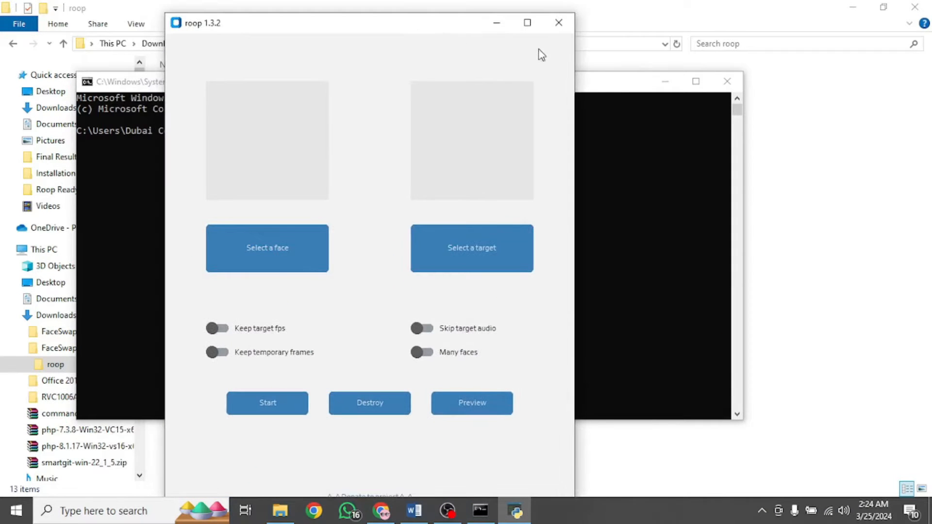
click(526, 23)
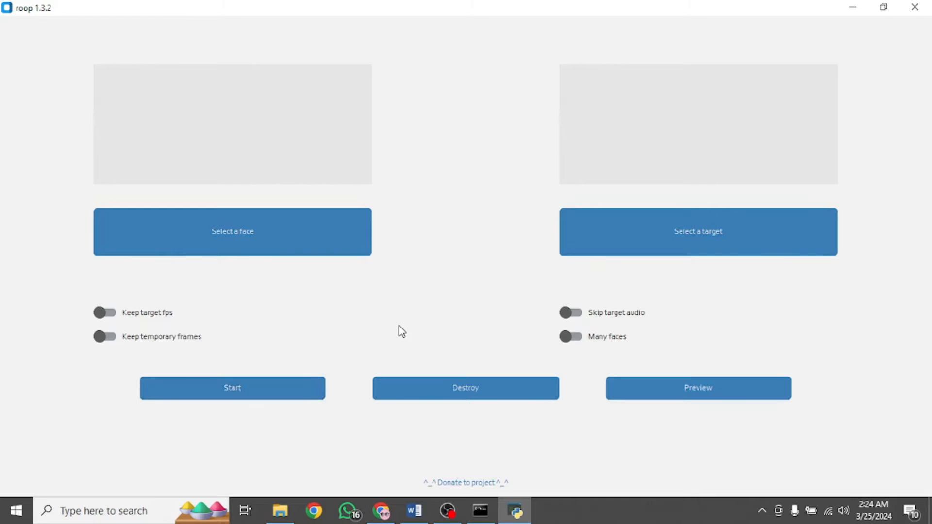
mouse_move(496, 270)
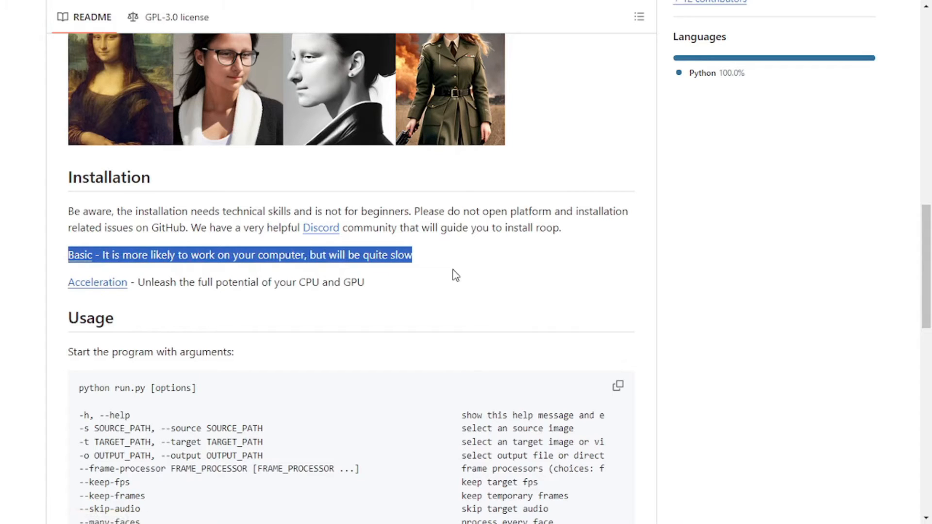
mouse_move(347, 298)
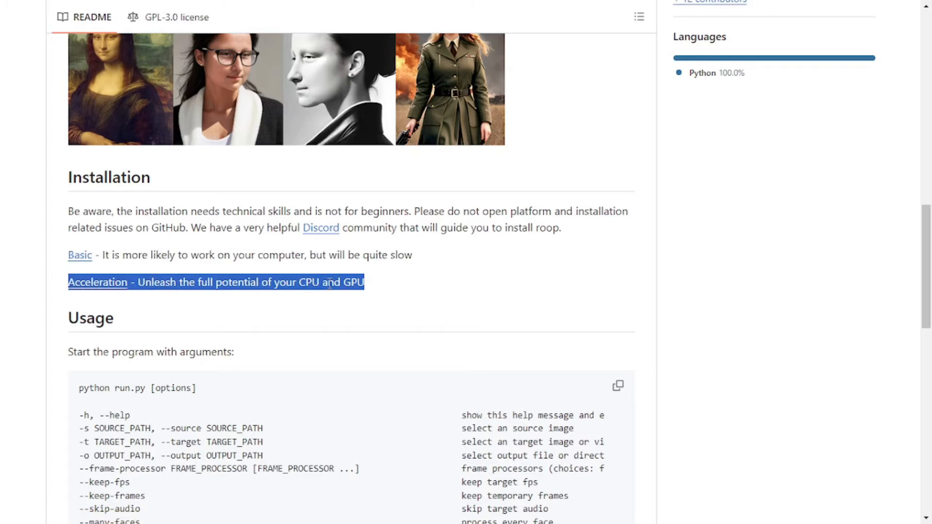
mouse_move(105, 291)
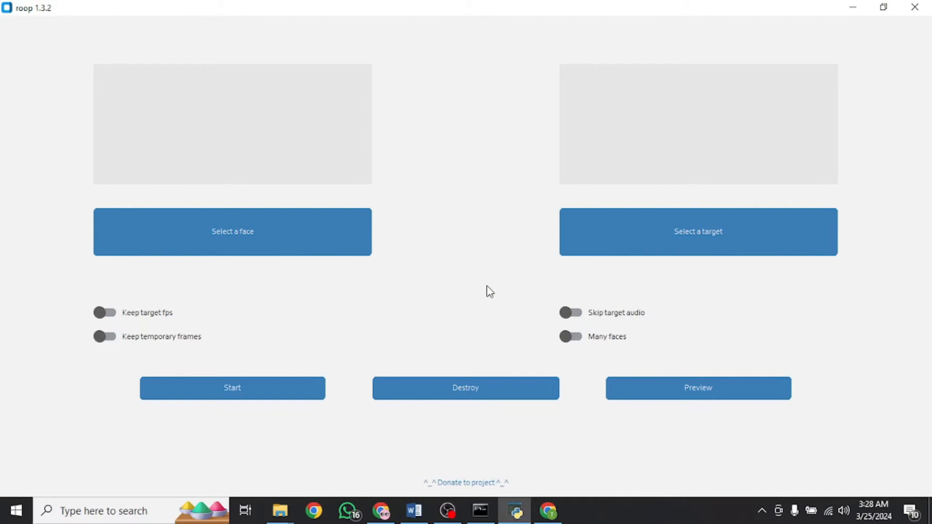
click(232, 231)
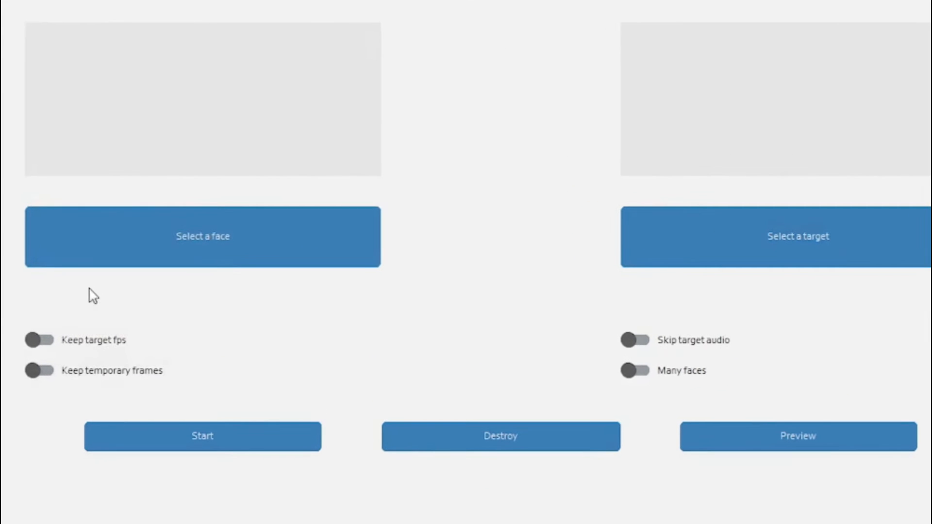
mouse_move(90, 407)
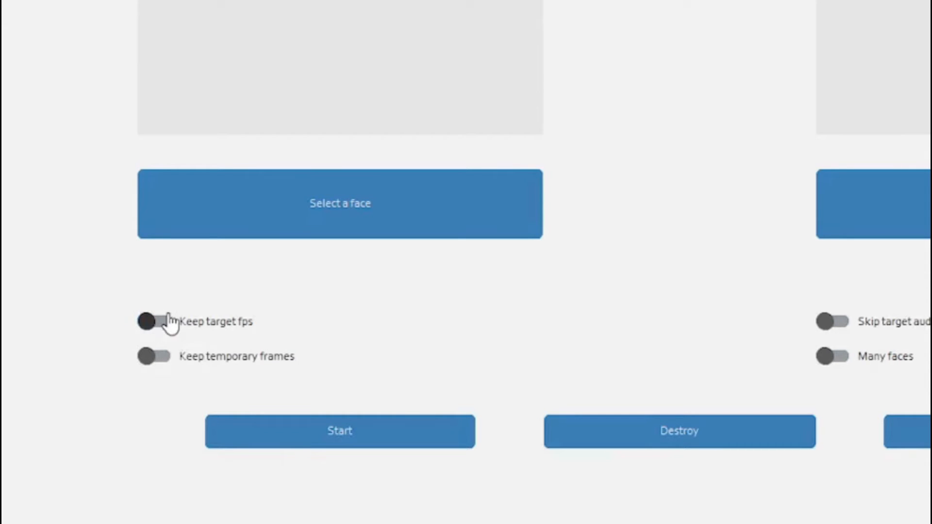
click(154, 356)
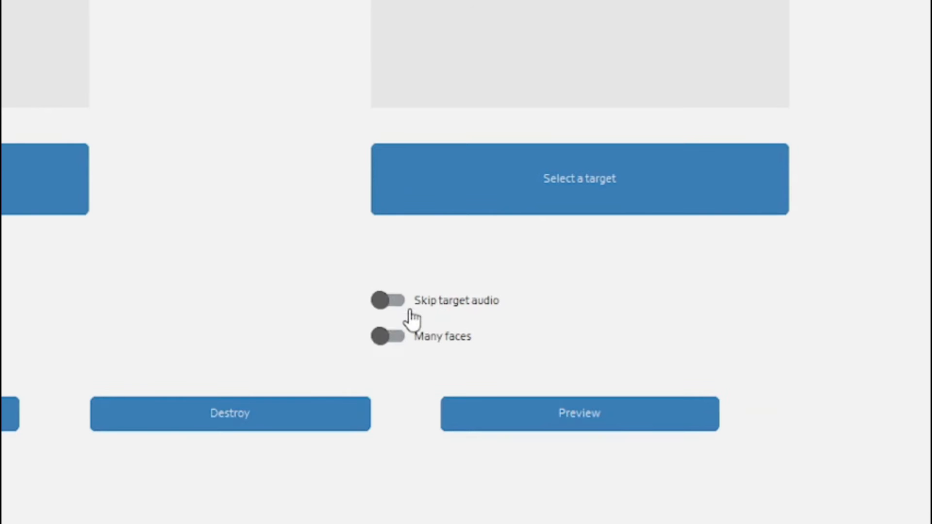
click(384, 300)
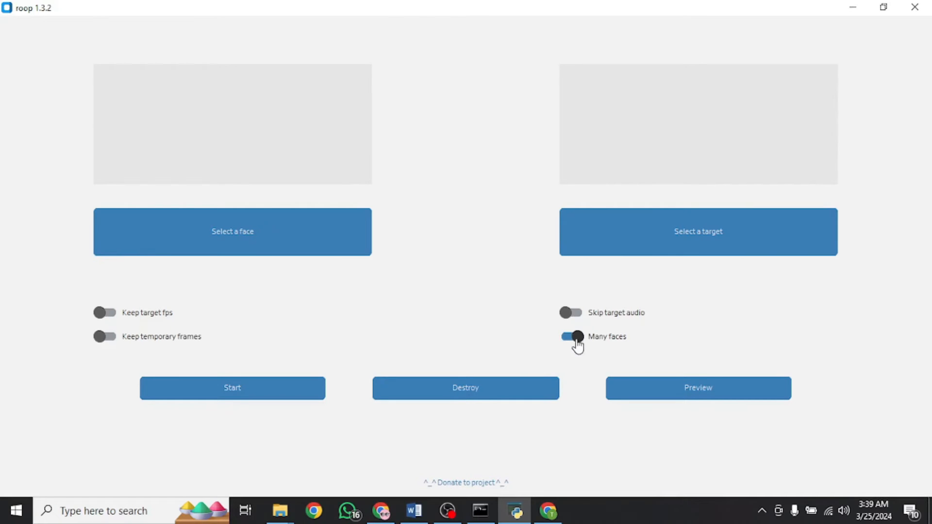
click(572, 336)
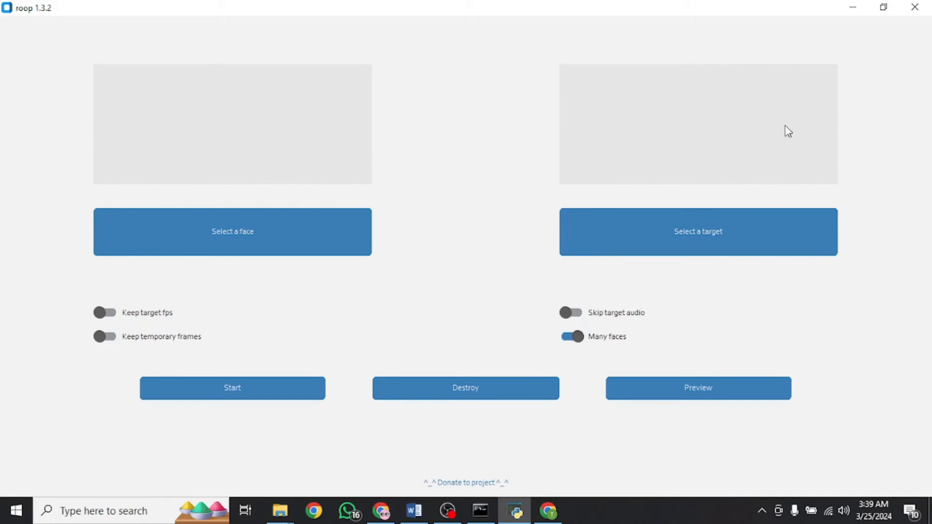
mouse_move(604, 150)
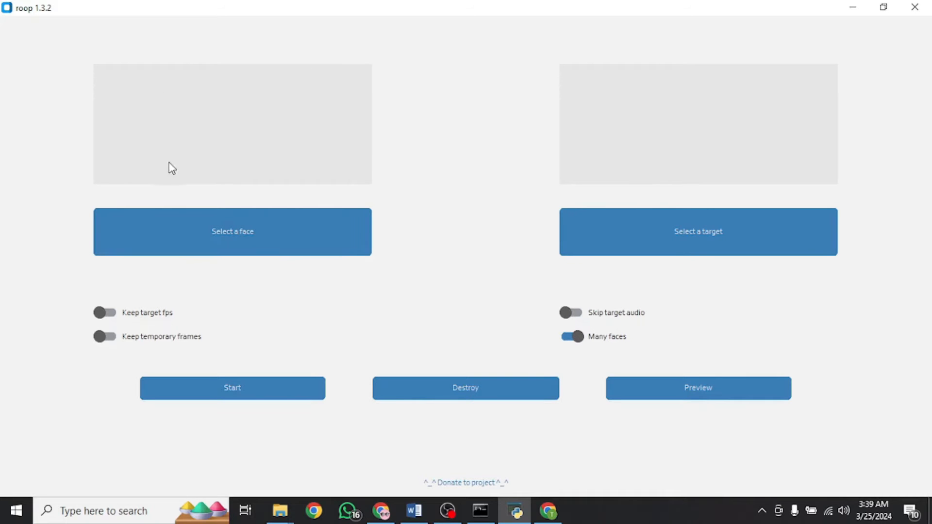
click(570, 336)
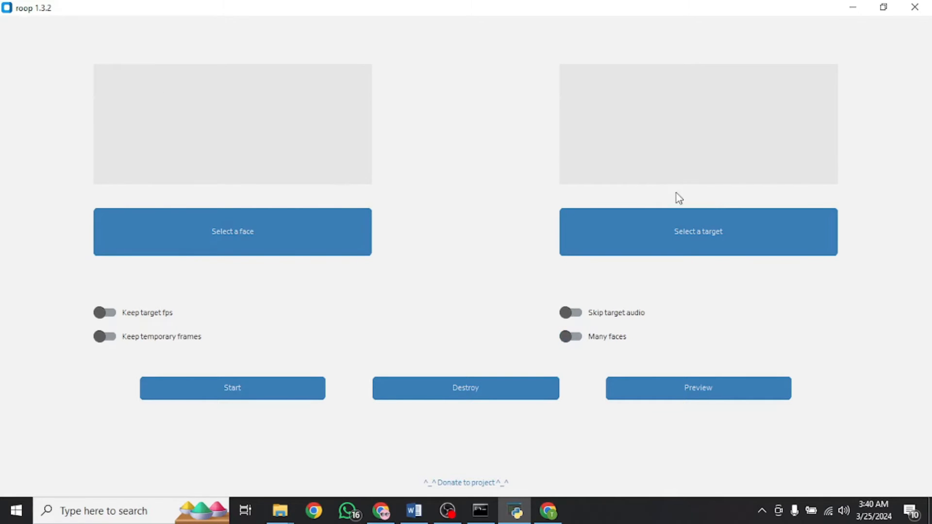
mouse_move(701, 64)
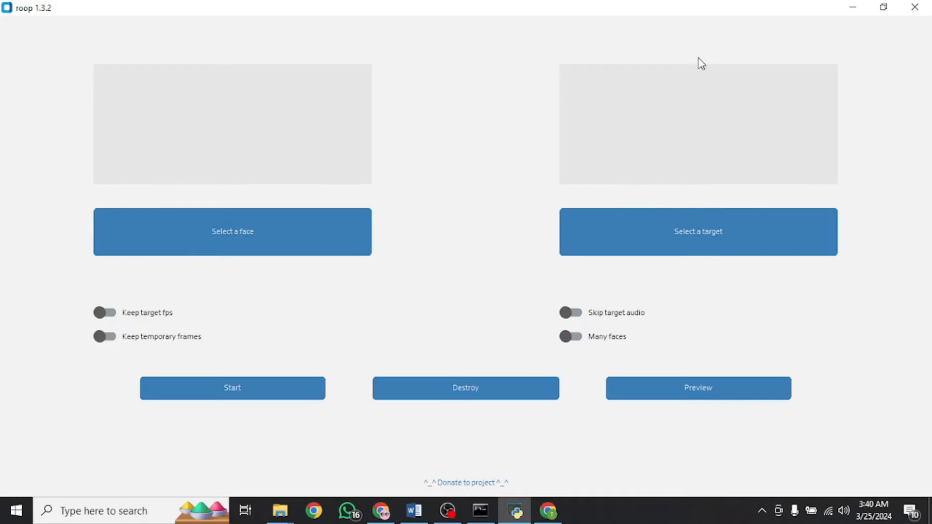
mouse_move(129, 95)
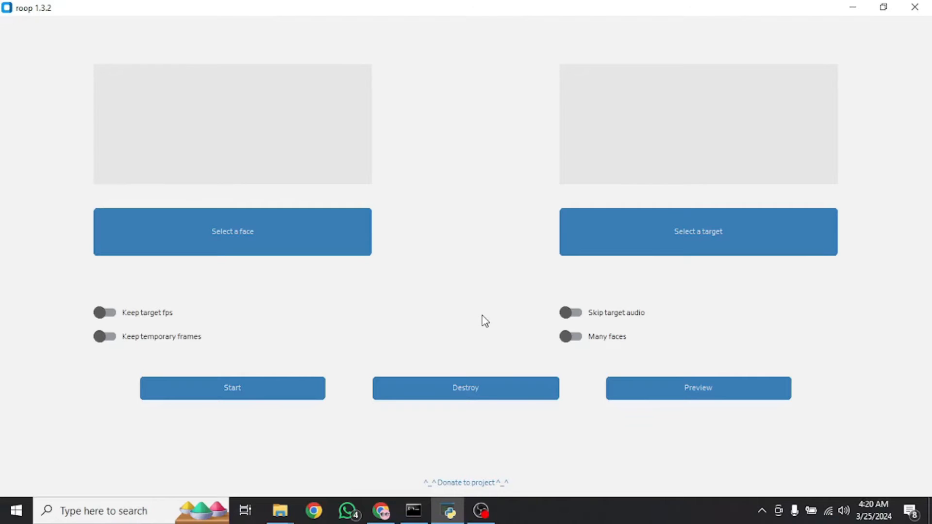
mouse_move(484, 315)
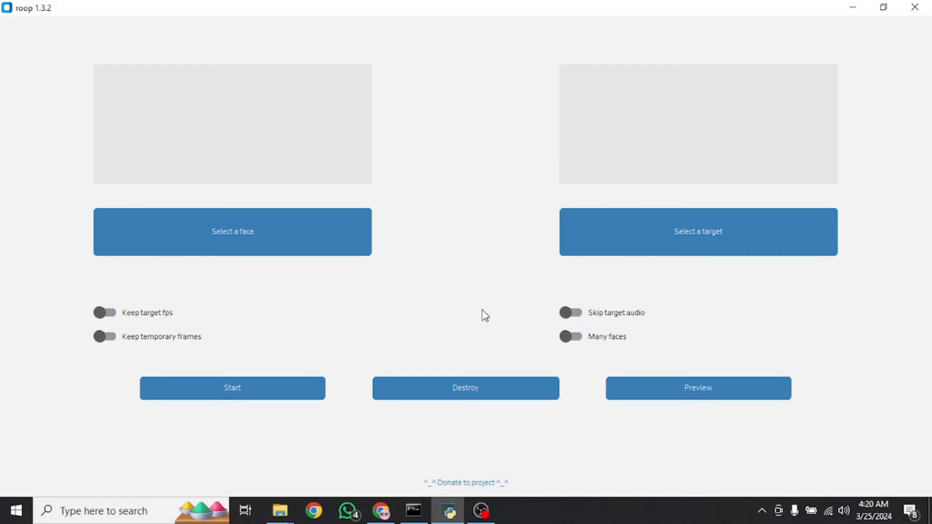
mouse_move(367, 266)
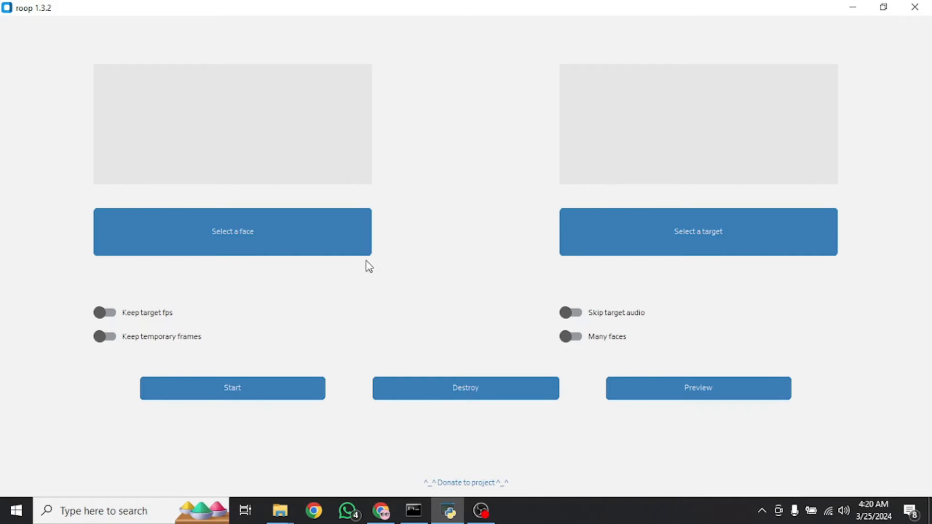
Load the woman's portrait as face and blonde woman's photo as target, saving to output.png.
click(232, 231)
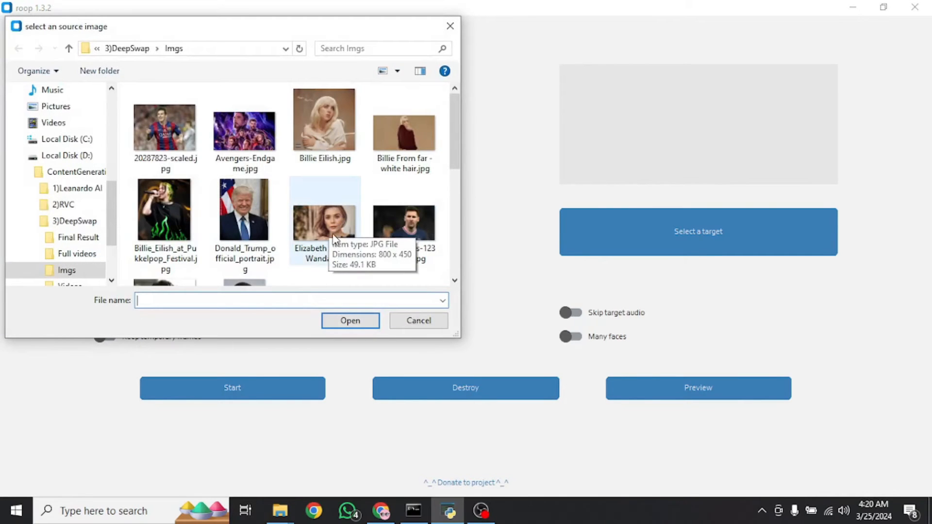
double_click(325, 211)
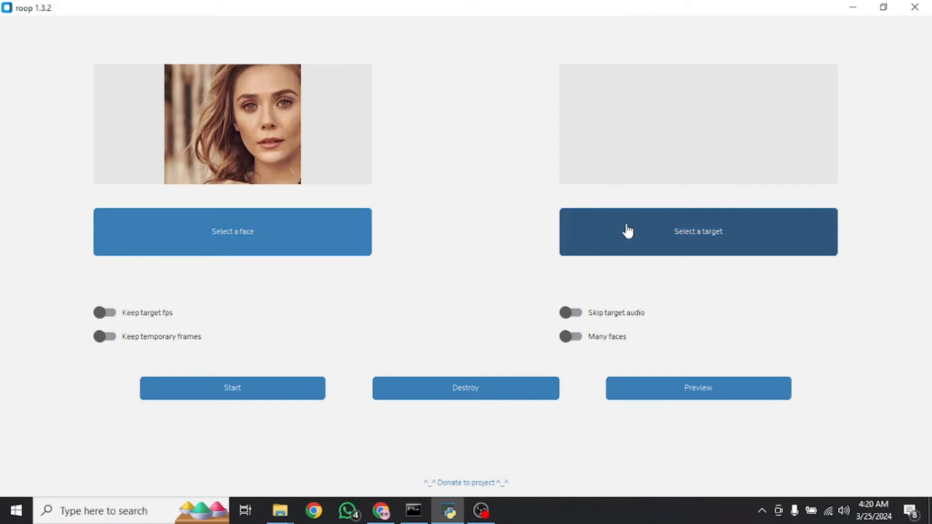
mouse_move(635, 232)
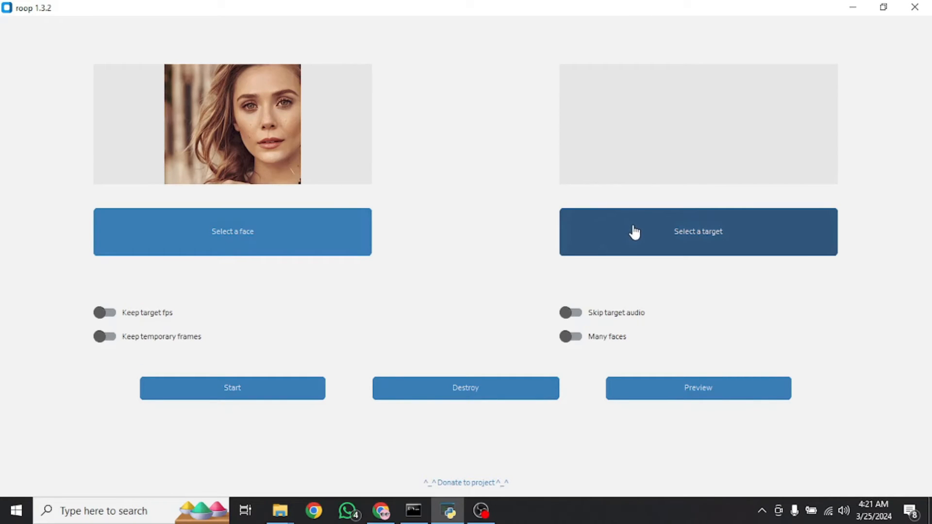
click(697, 231)
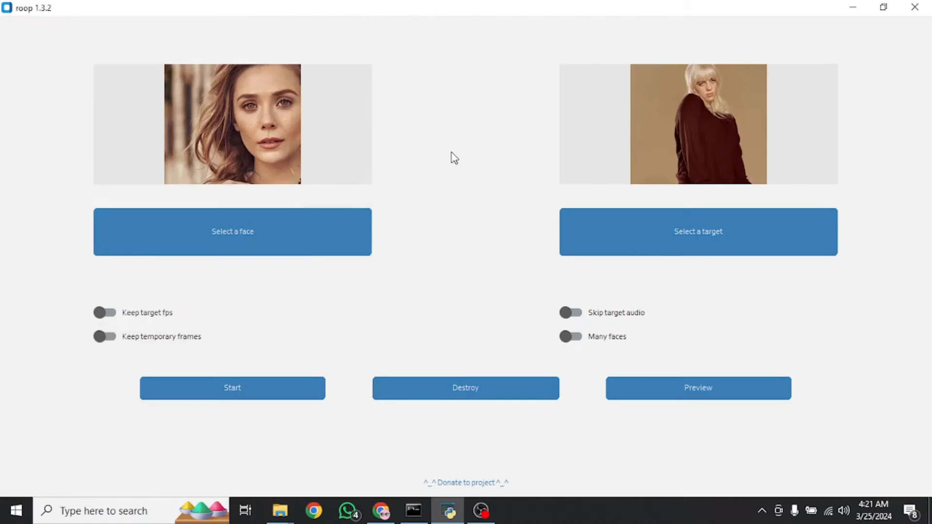
click(233, 387)
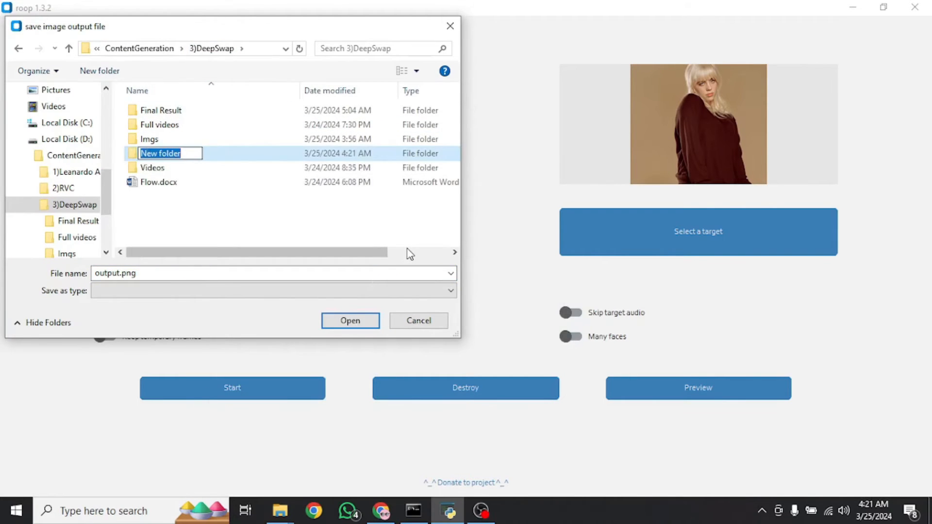
click(349, 320)
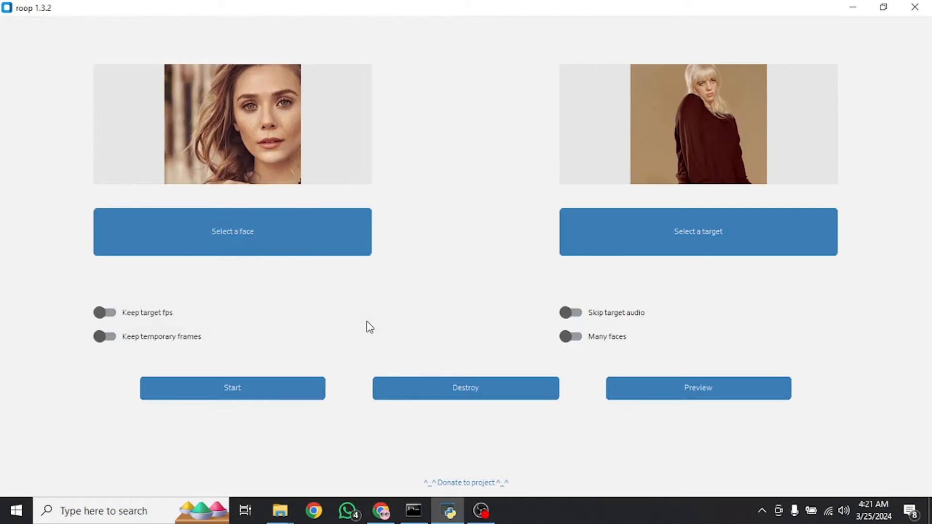
Select the 'Processing to image succeed!' line in the Command Prompt log.
click(232, 387)
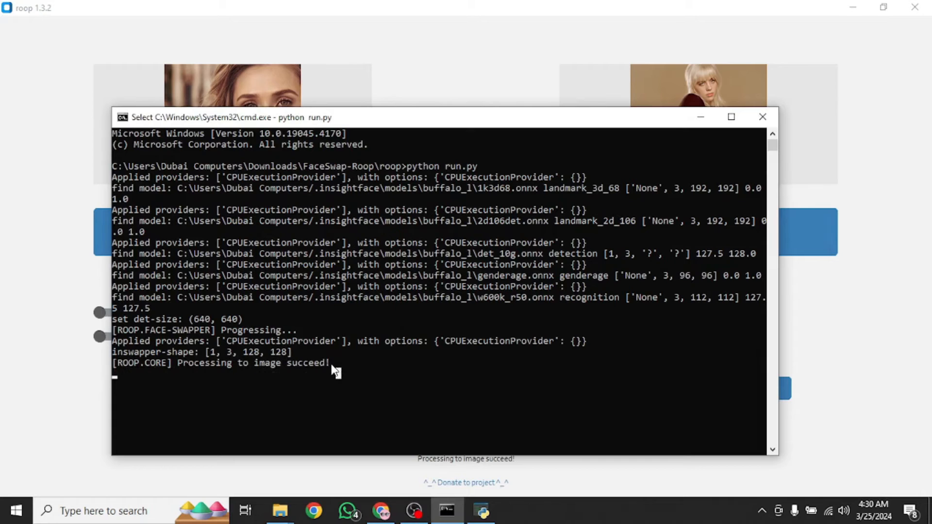
drag(175, 363, 333, 363)
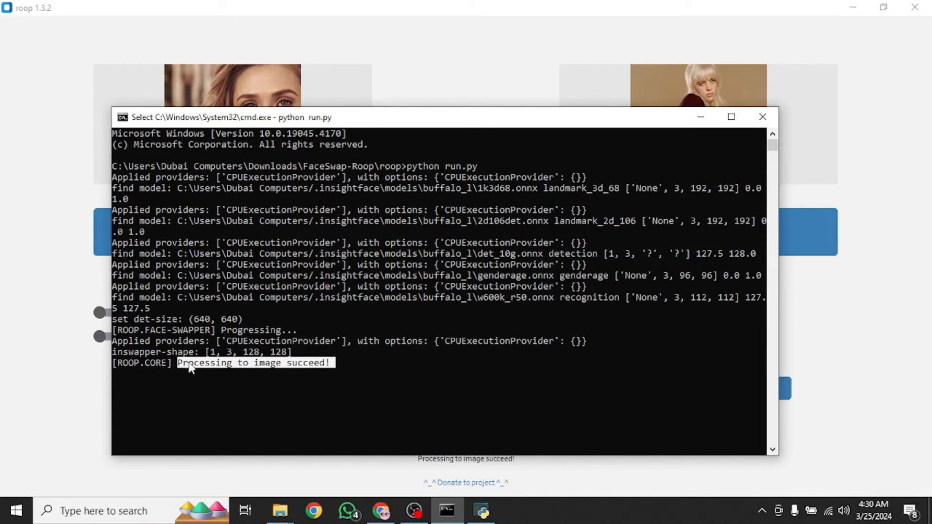
mouse_move(357, 378)
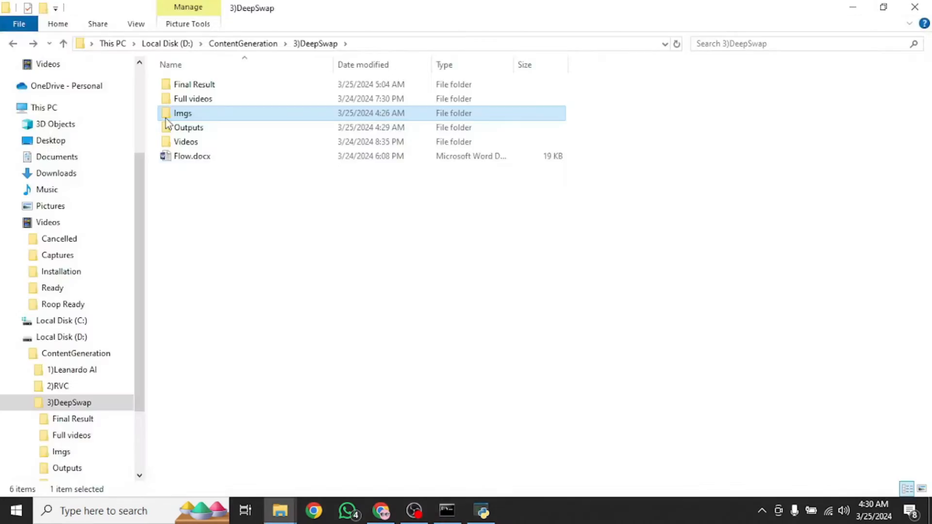
Open output.png from DeepSwap > Outputs in Photos, zoom to fit, and return to roop.
double_click(188, 127)
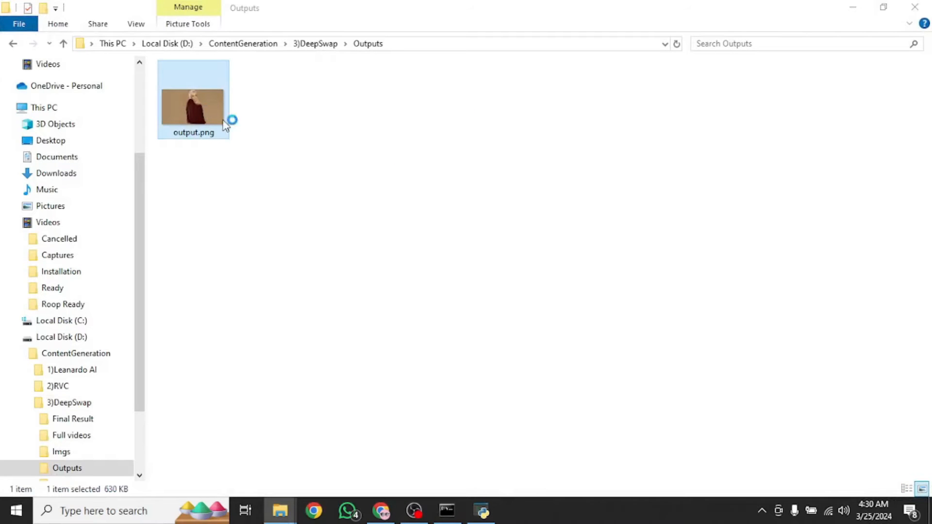
double_click(194, 107)
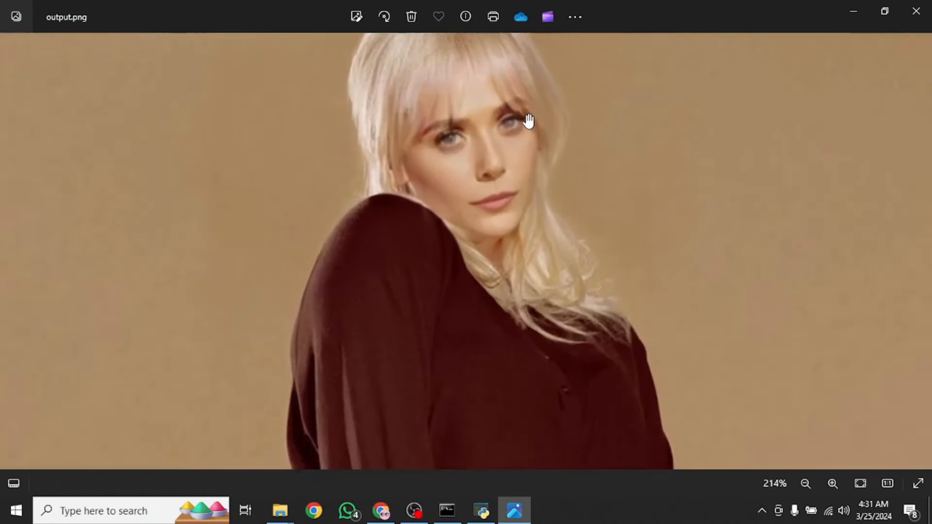
click(805, 484)
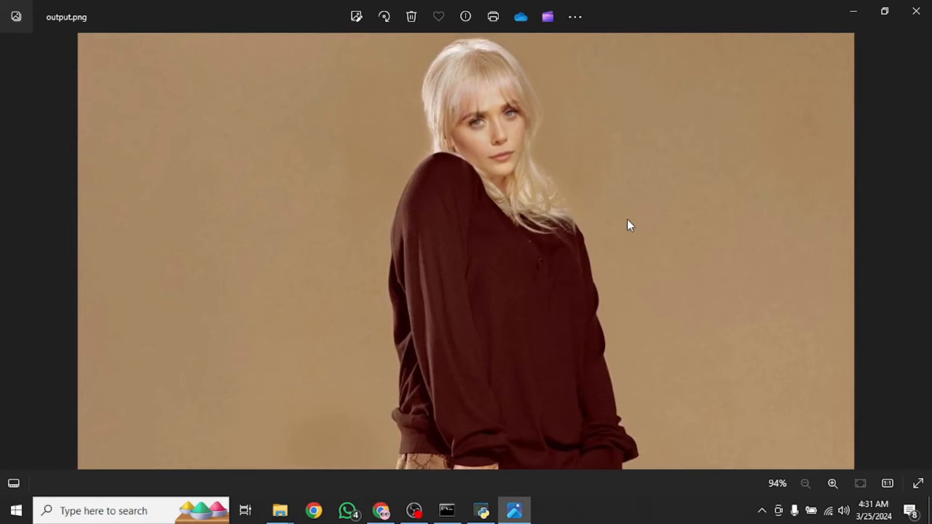
click(482, 510)
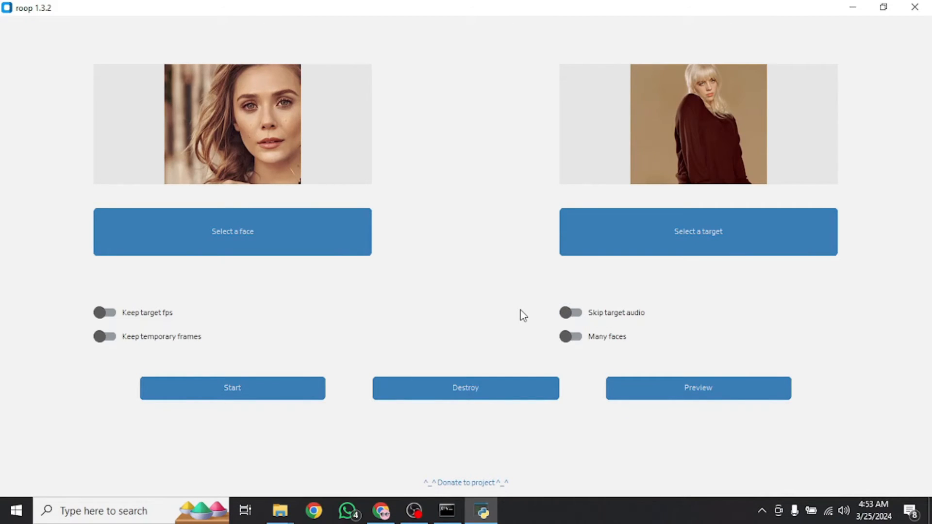
mouse_move(790, 110)
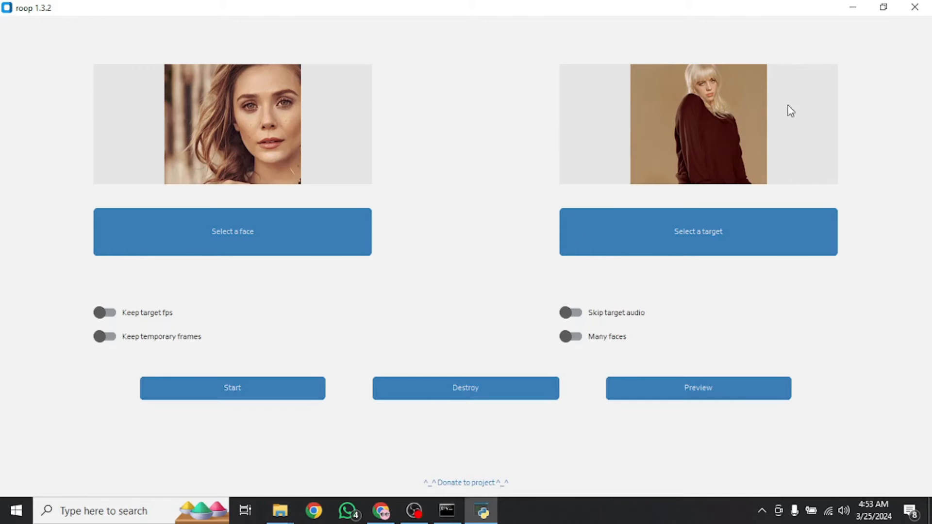
mouse_move(708, 122)
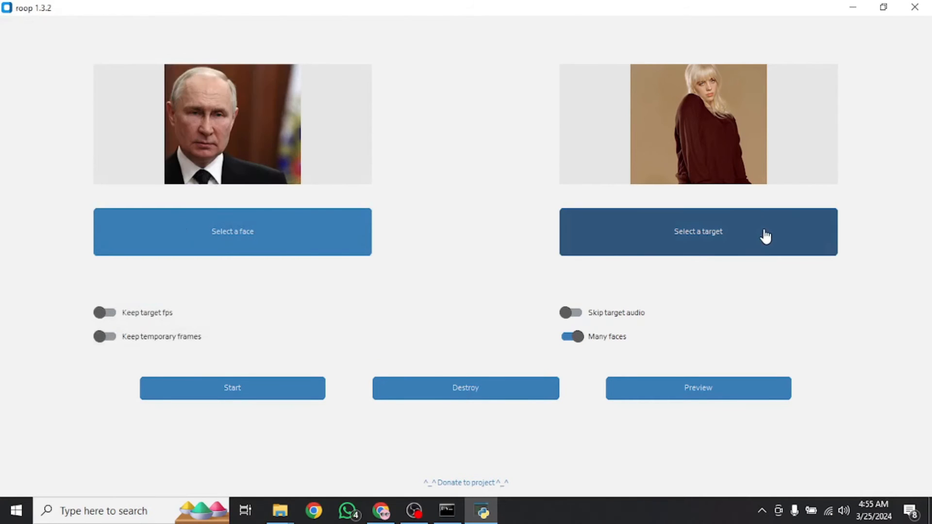
Swap the suited man's face onto Avengers-Endgame.jpg with many faces, then verify success in the log.
click(697, 231)
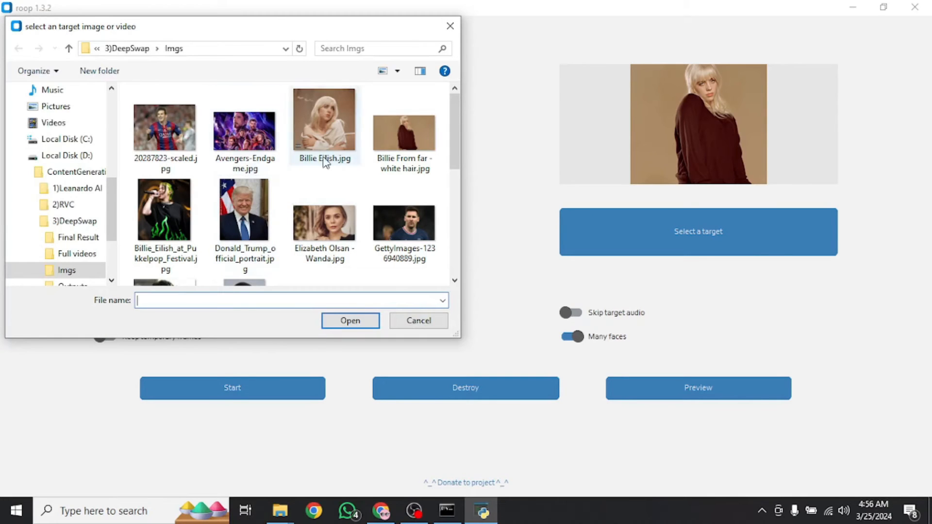
click(244, 127)
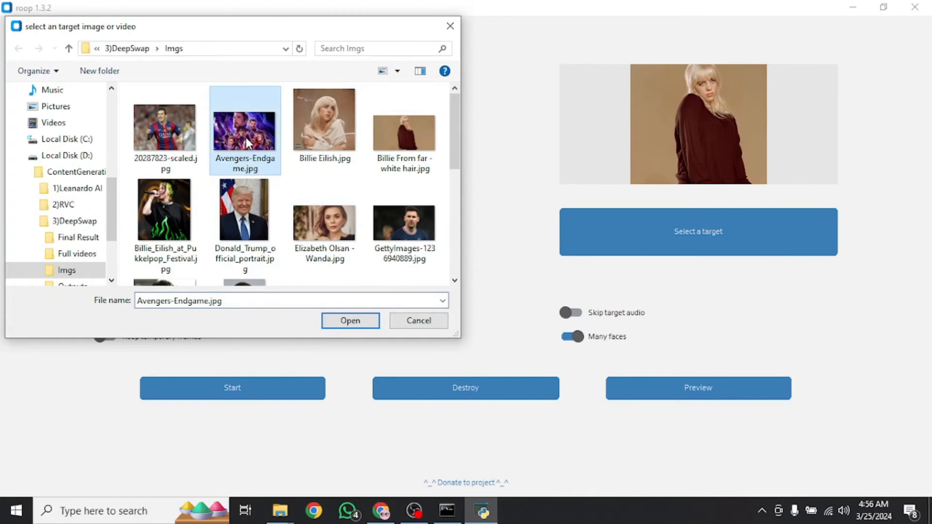
click(350, 320)
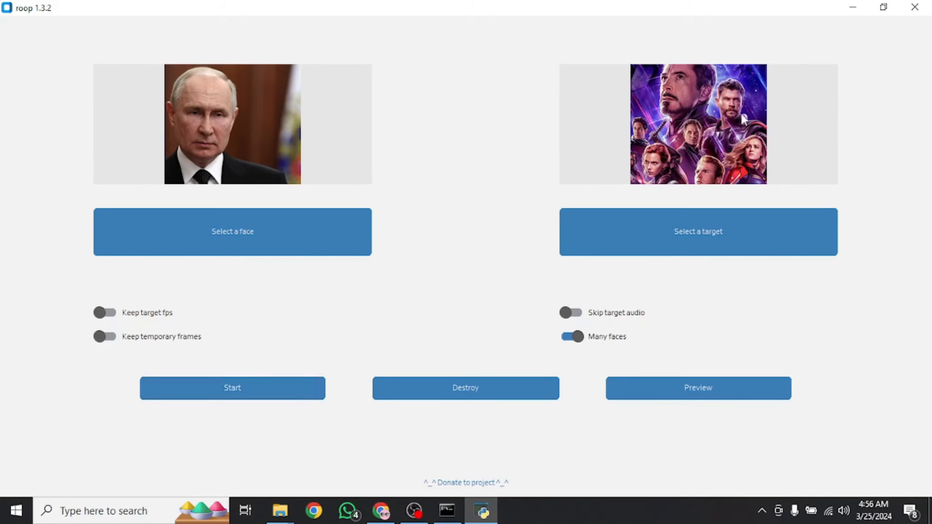
mouse_move(171, 203)
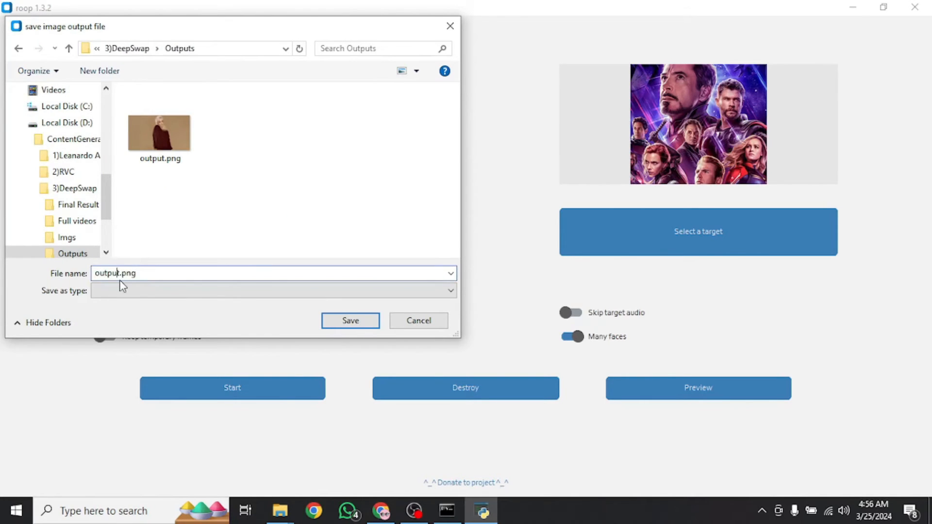
click(350, 320)
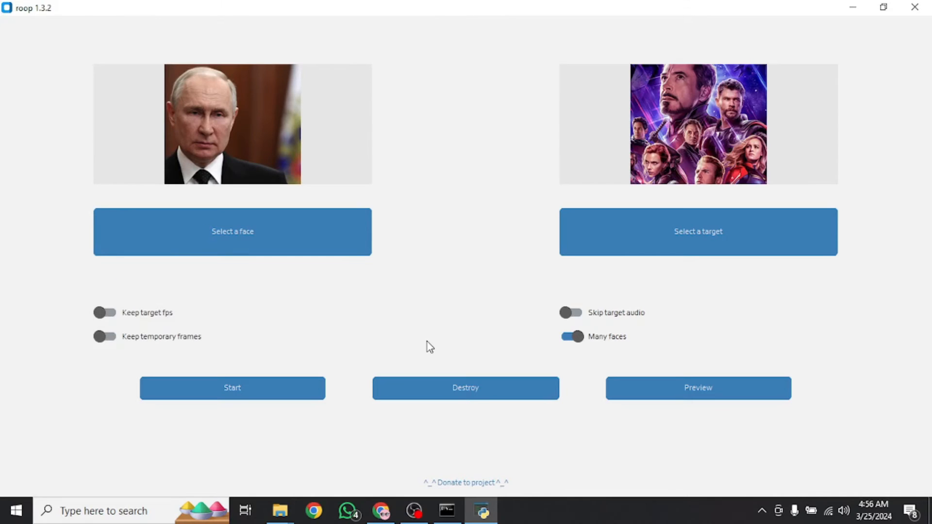
click(232, 388)
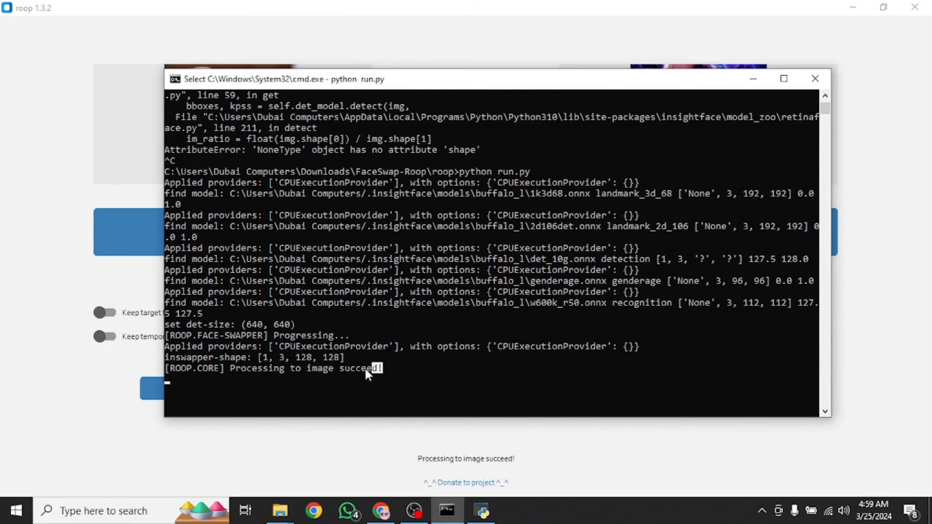
drag(380, 368, 228, 368)
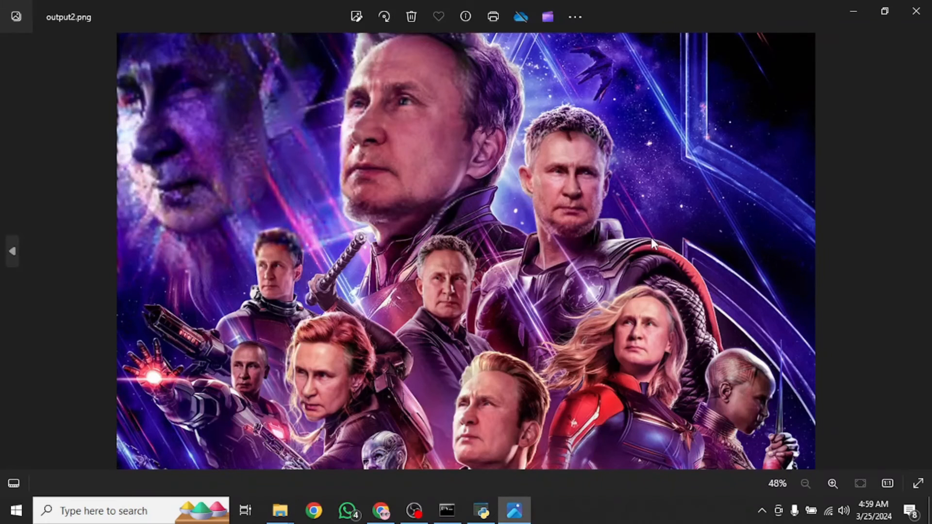
mouse_move(654, 323)
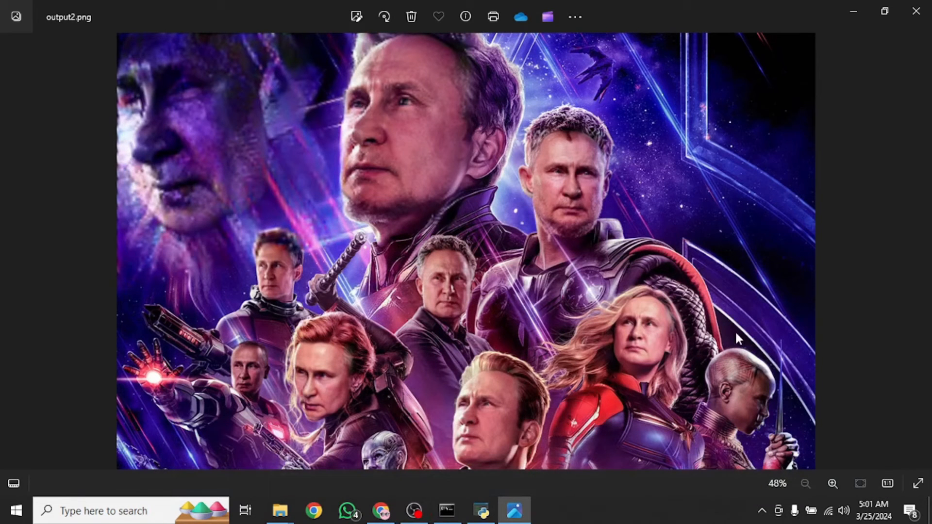
mouse_move(538, 276)
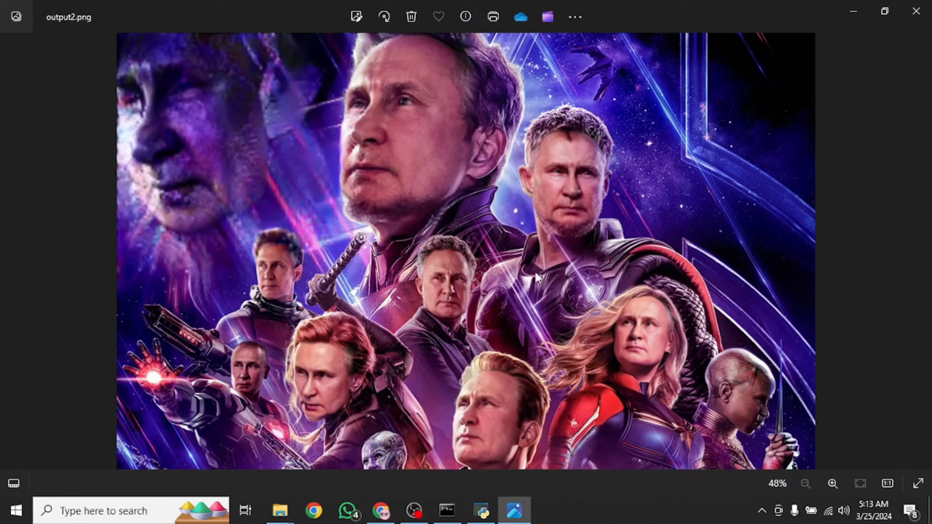
mouse_move(138, 47)
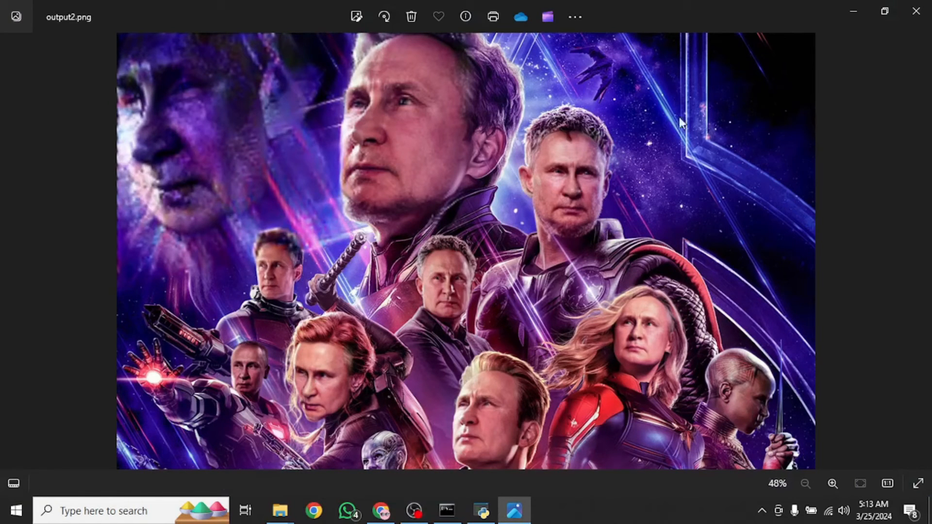
mouse_move(450, 167)
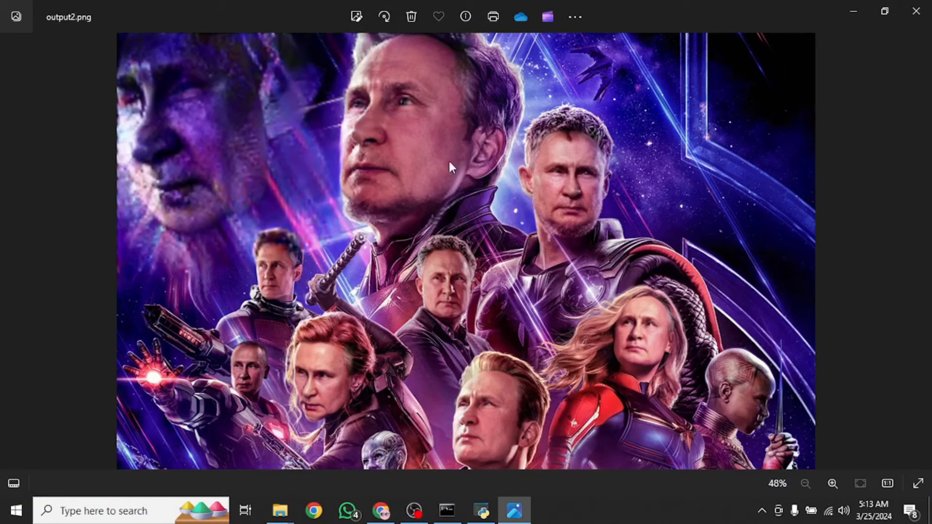
mouse_move(505, 163)
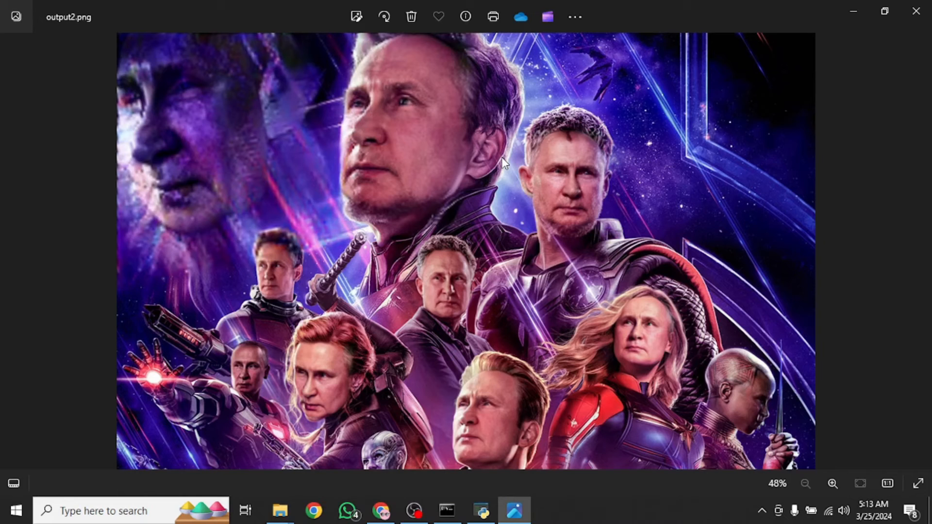
Open the original Avengers-Endgame.jpg poster beside output2.png for comparison.
click(918, 250)
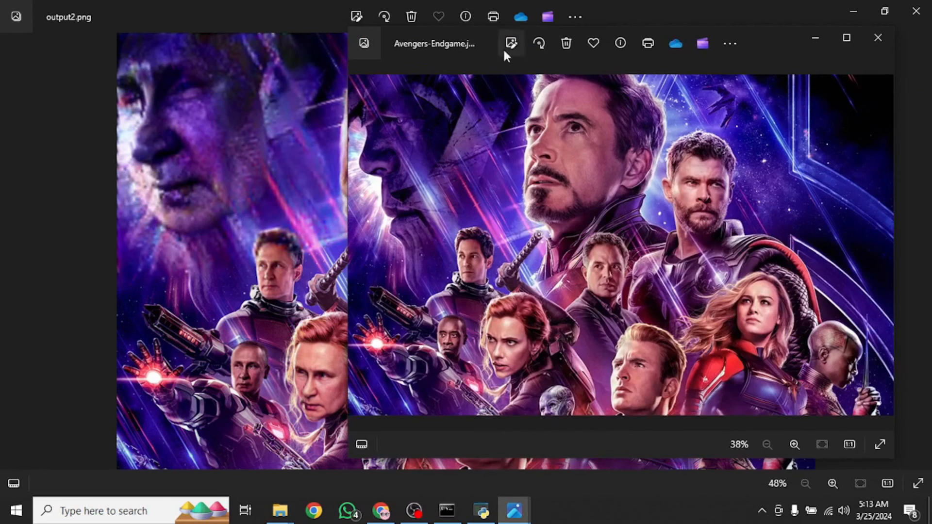
mouse_move(846, 37)
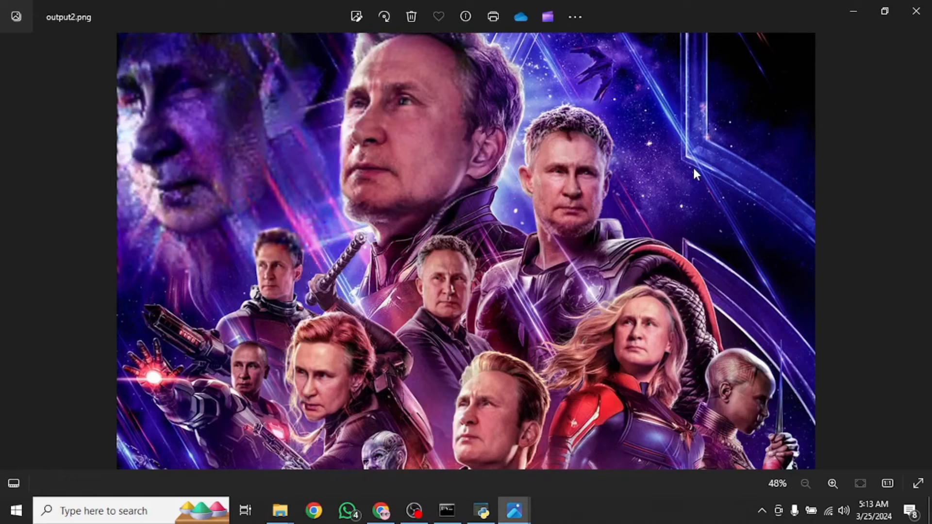
Pick a new source face and set Obama's Speech 30secs.mp4 as the target video.
click(481, 510)
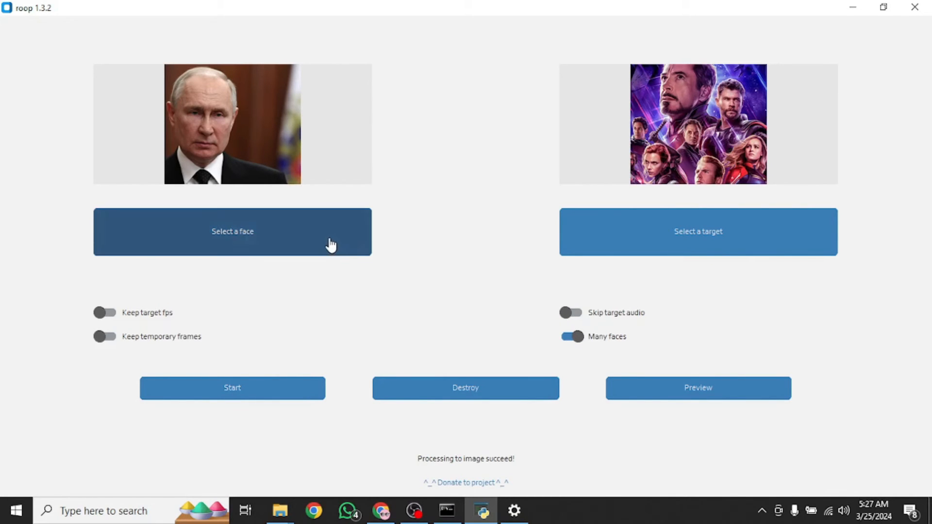
click(232, 231)
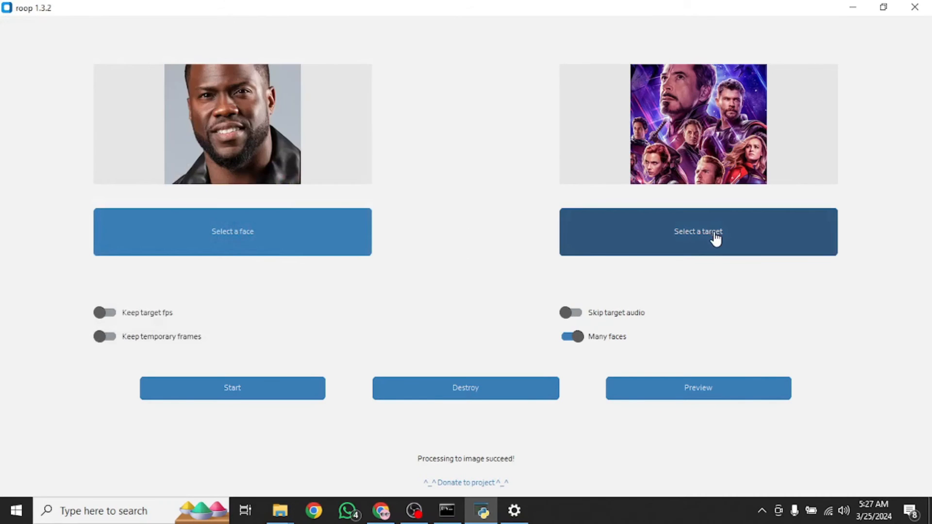
click(698, 231)
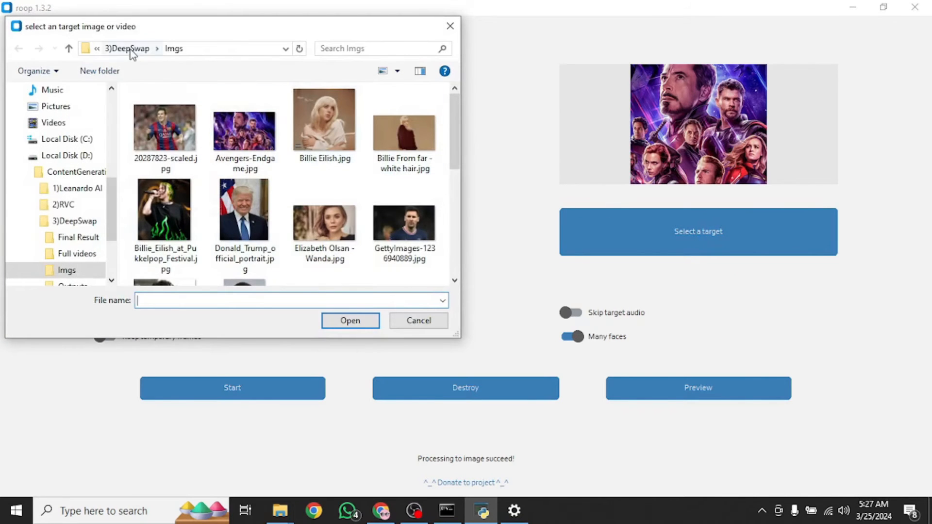
click(69, 270)
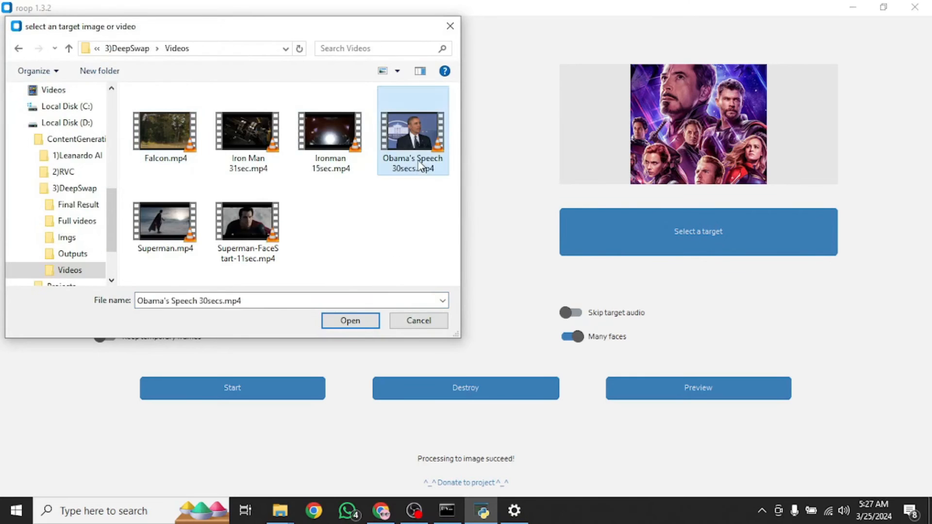
click(349, 320)
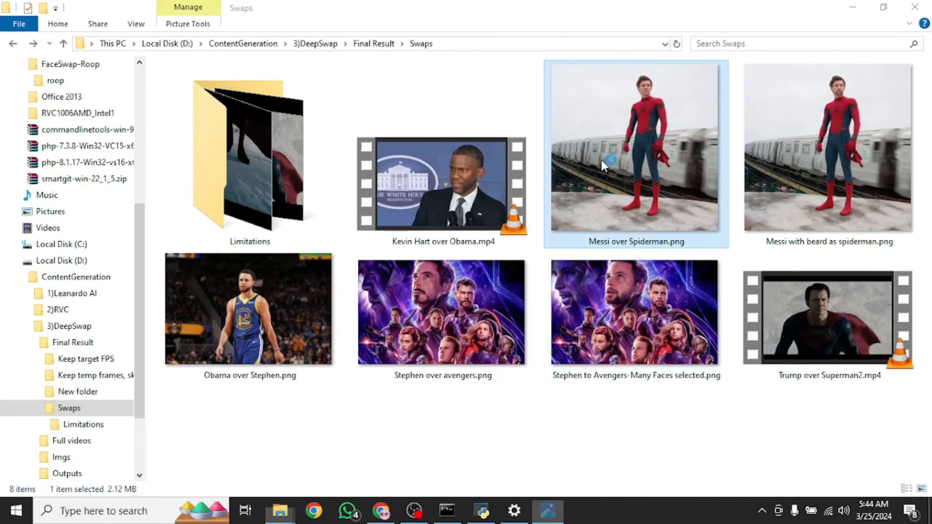
Open Messi over Spiderman.png and step through two more results to the Avengers poster.
double_click(635, 148)
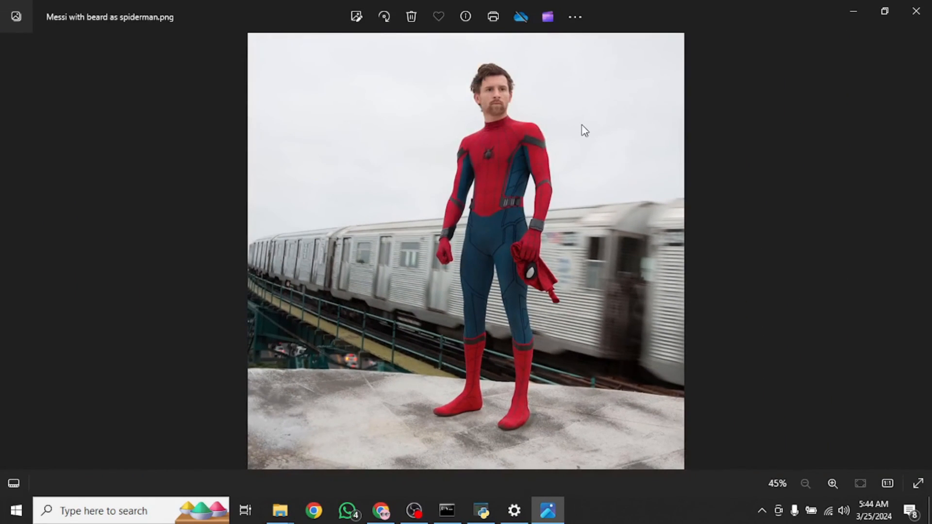
click(833, 483)
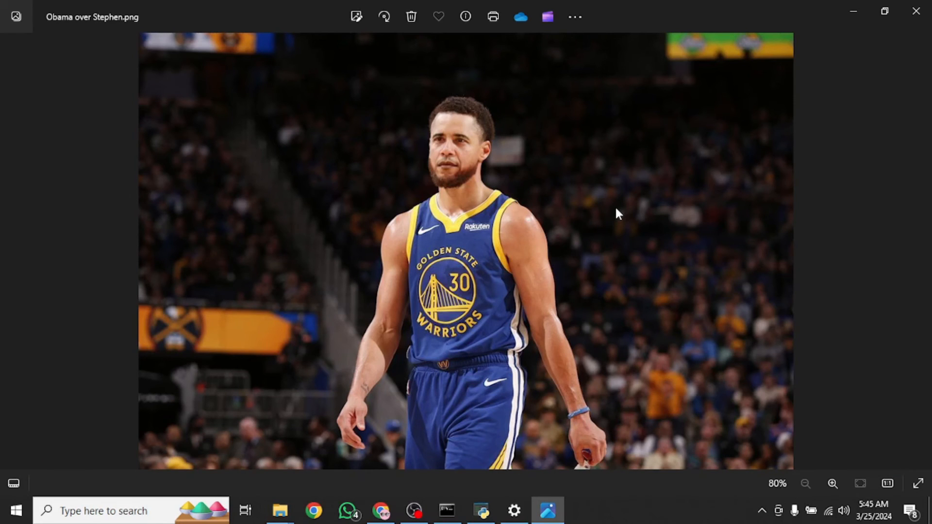
click(832, 484)
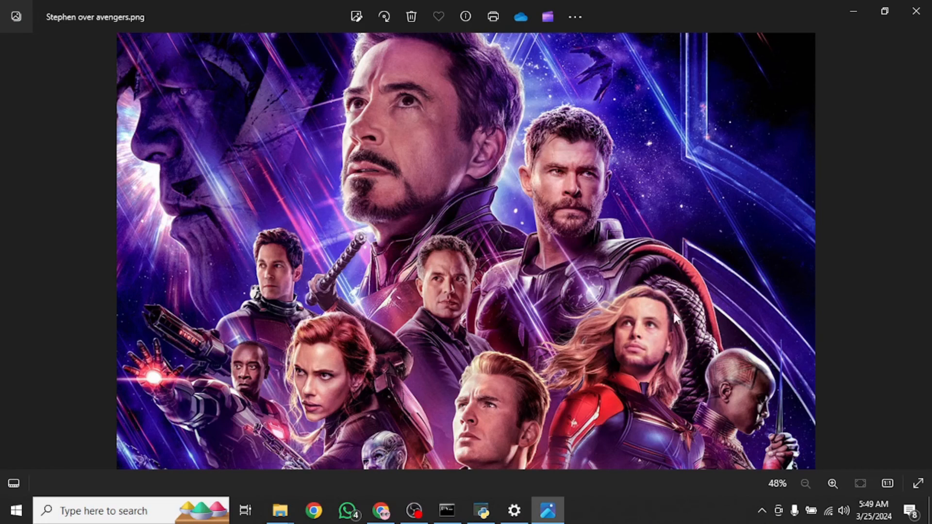
mouse_move(654, 328)
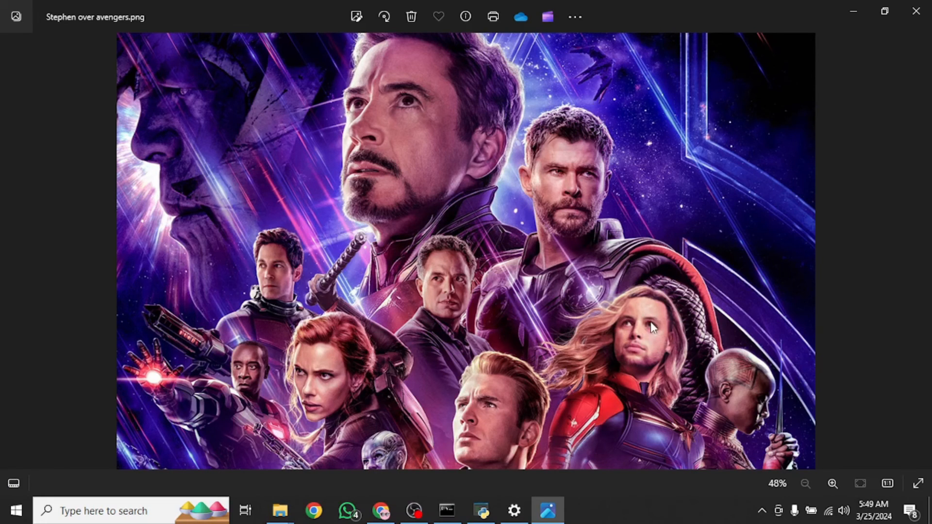
mouse_move(511, 98)
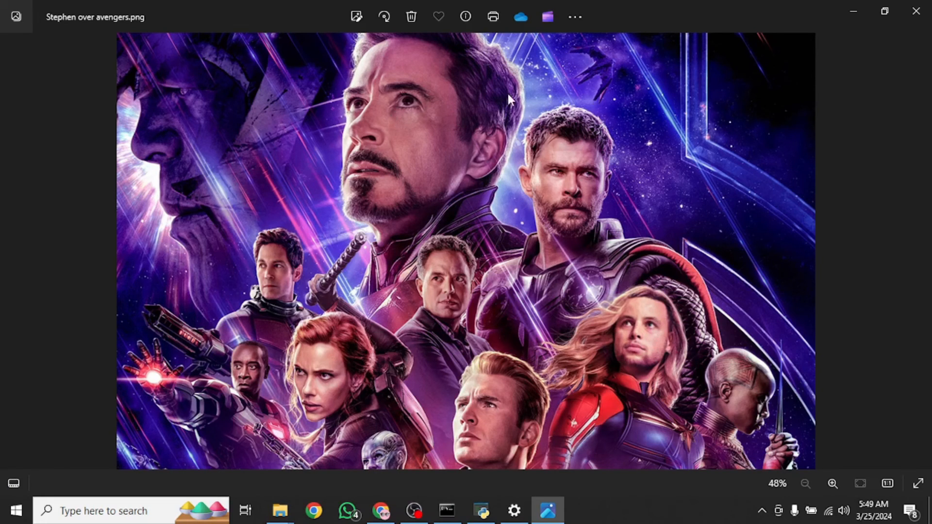
mouse_move(380, 276)
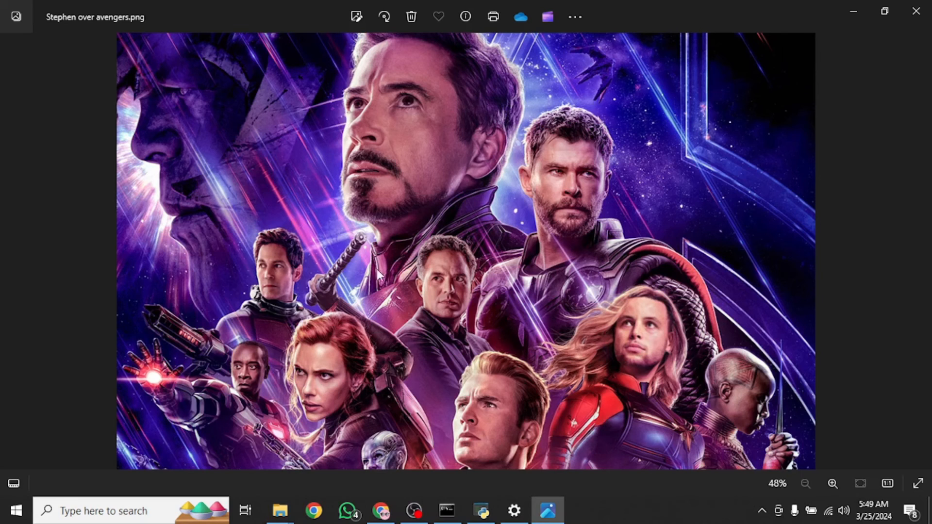
mouse_move(638, 335)
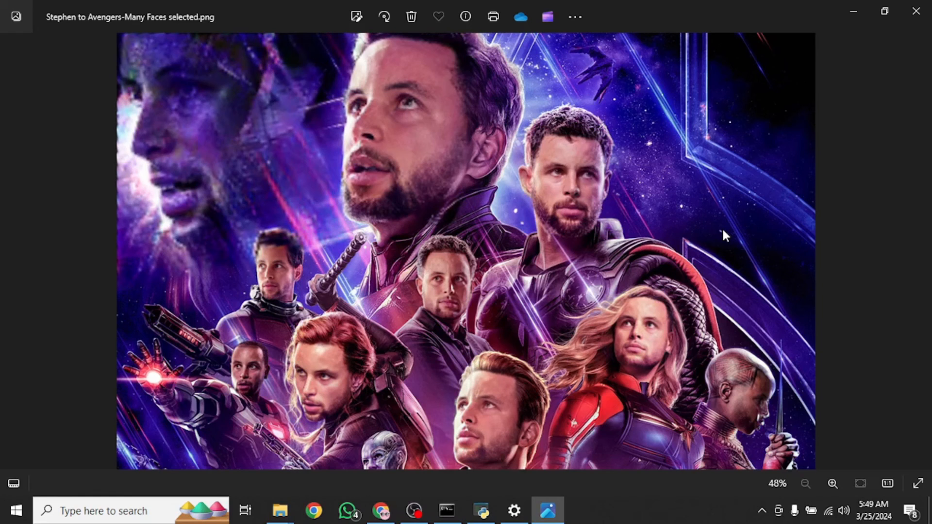
mouse_move(597, 198)
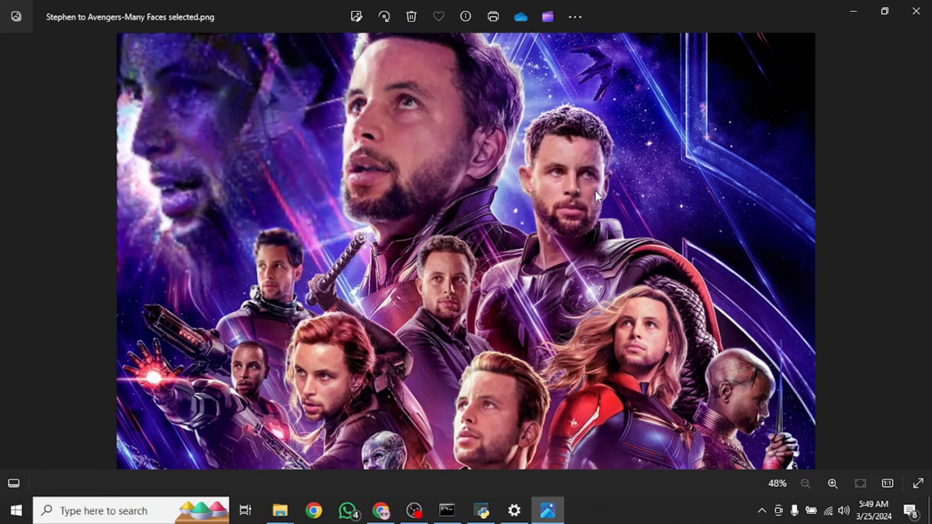
mouse_move(787, 212)
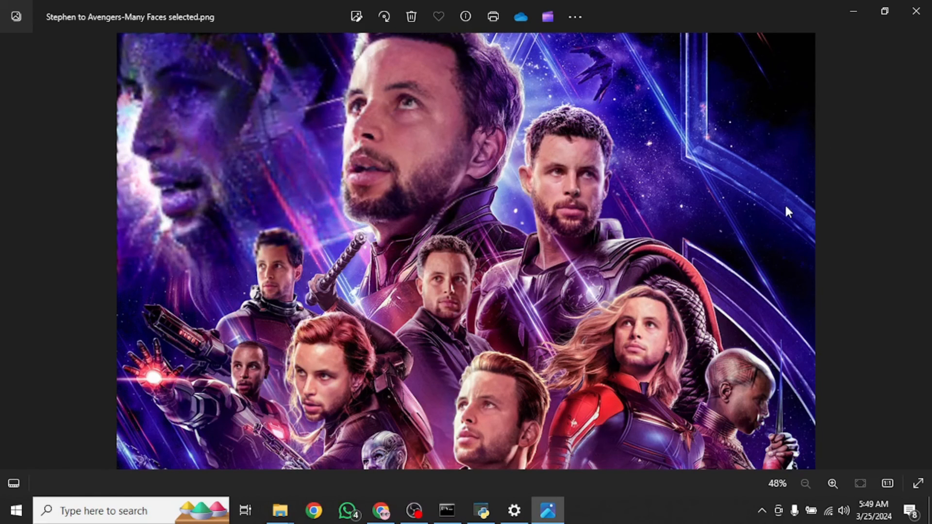
mouse_move(753, 325)
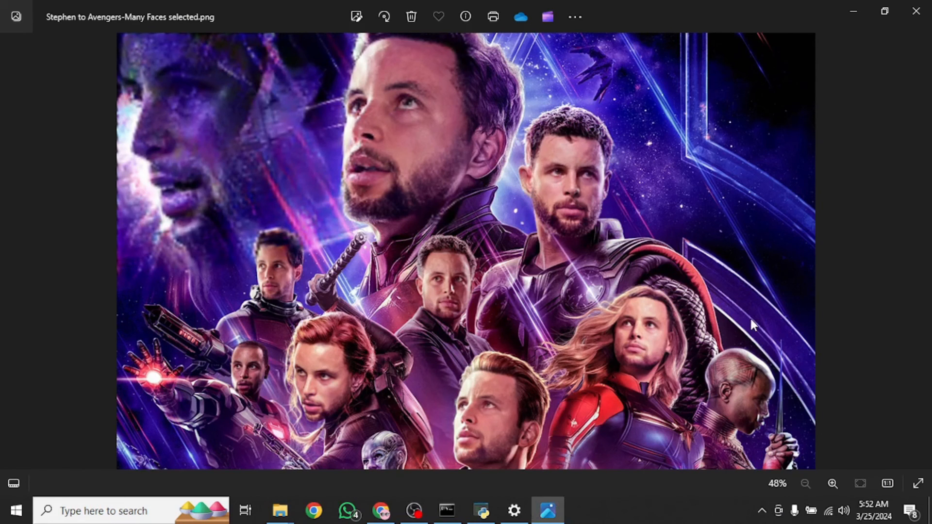
mouse_move(400, 154)
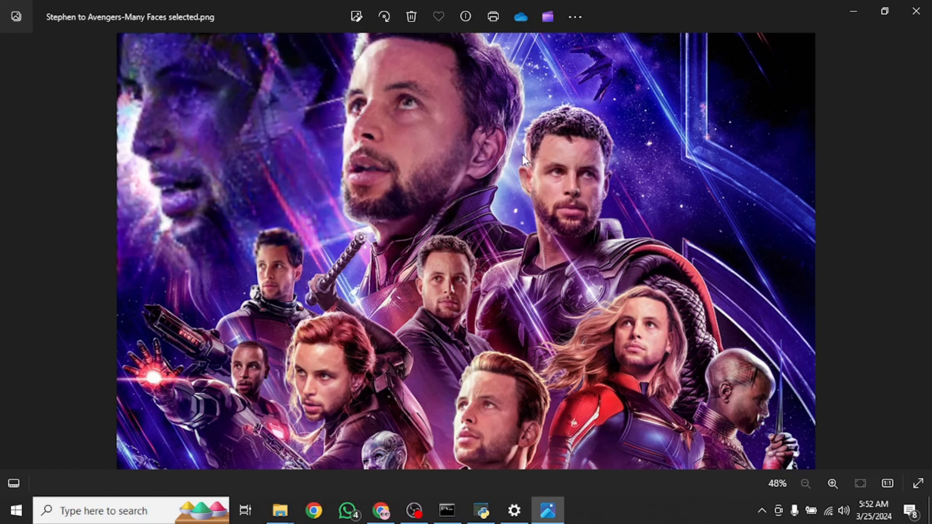
mouse_move(528, 346)
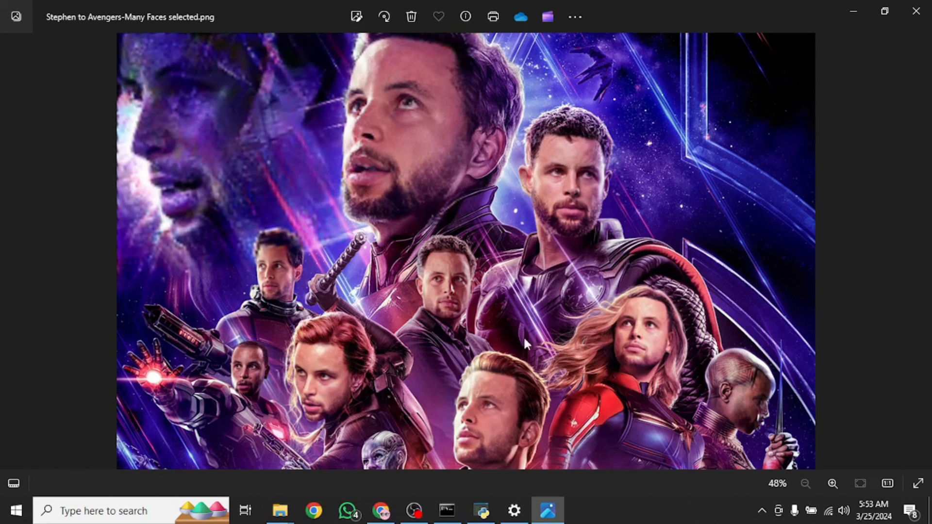
mouse_move(542, 253)
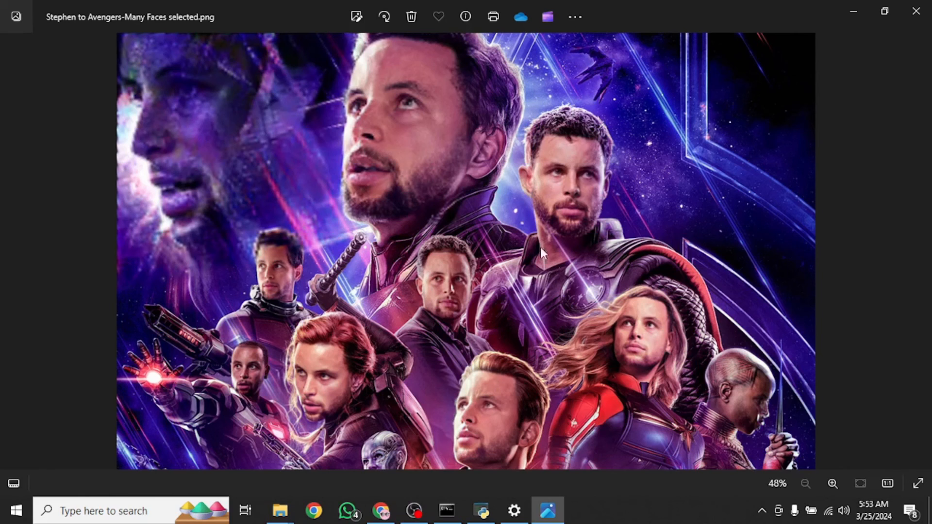
mouse_move(573, 223)
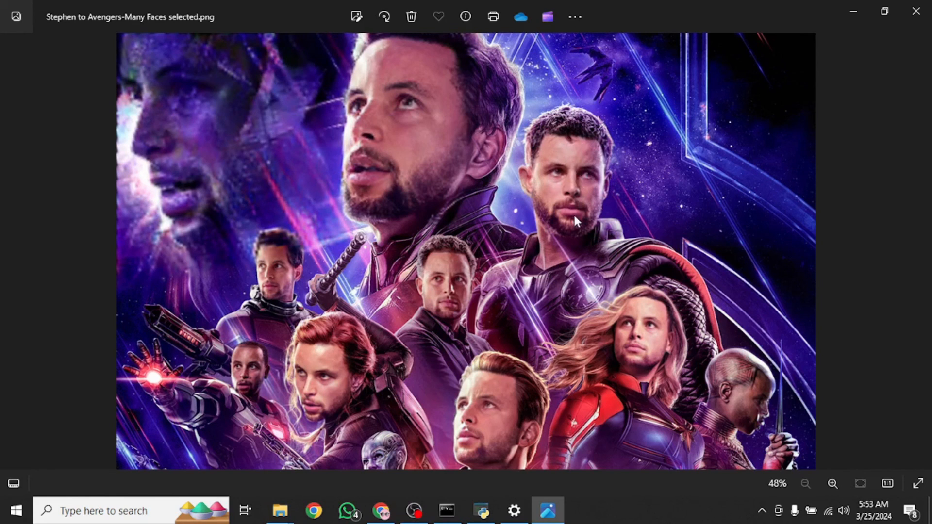
mouse_move(367, 199)
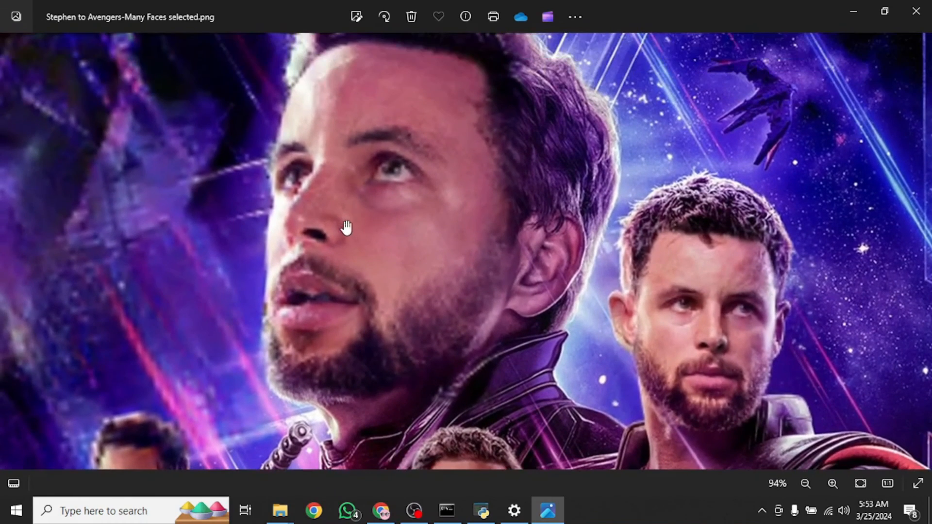
mouse_move(380, 209)
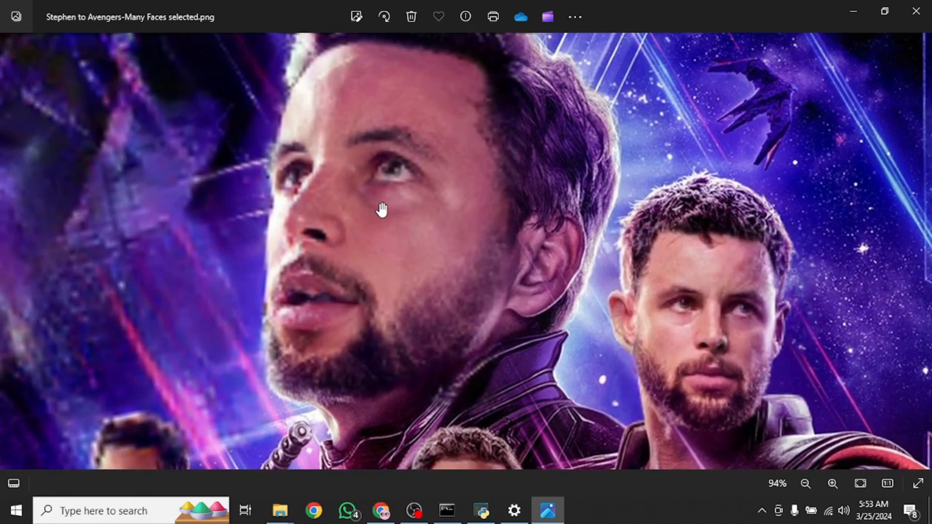
click(806, 483)
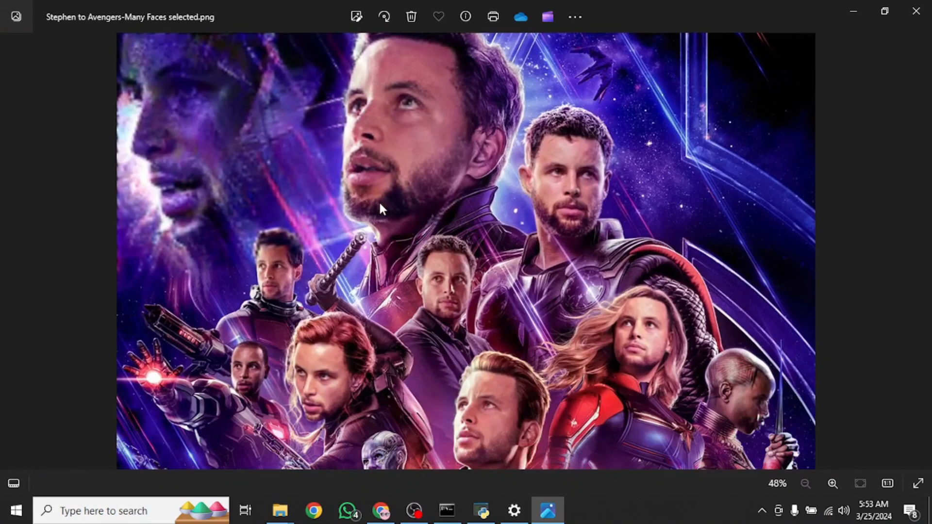
mouse_move(649, 234)
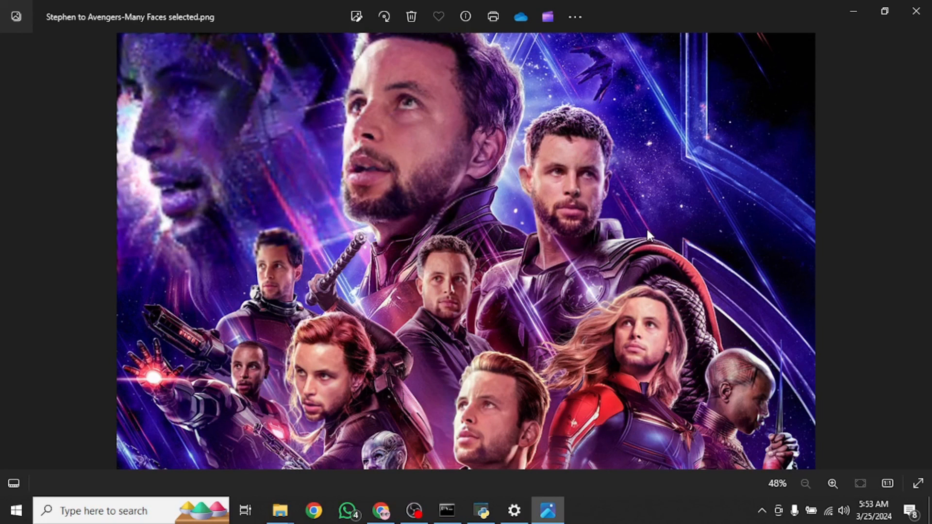
mouse_move(748, 303)
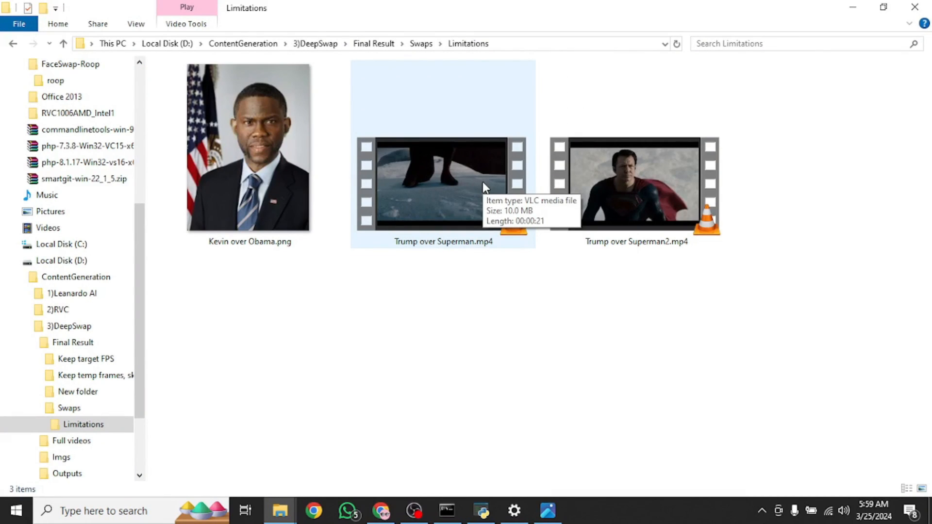
Select the Trump over Superman videos and play Trump over Superman2.mp4 in VLC.
click(442, 184)
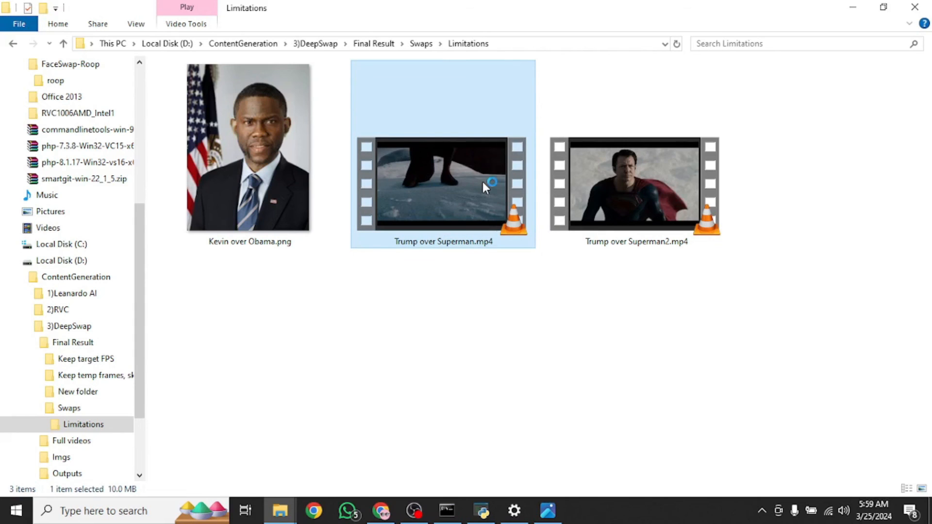
click(636, 184)
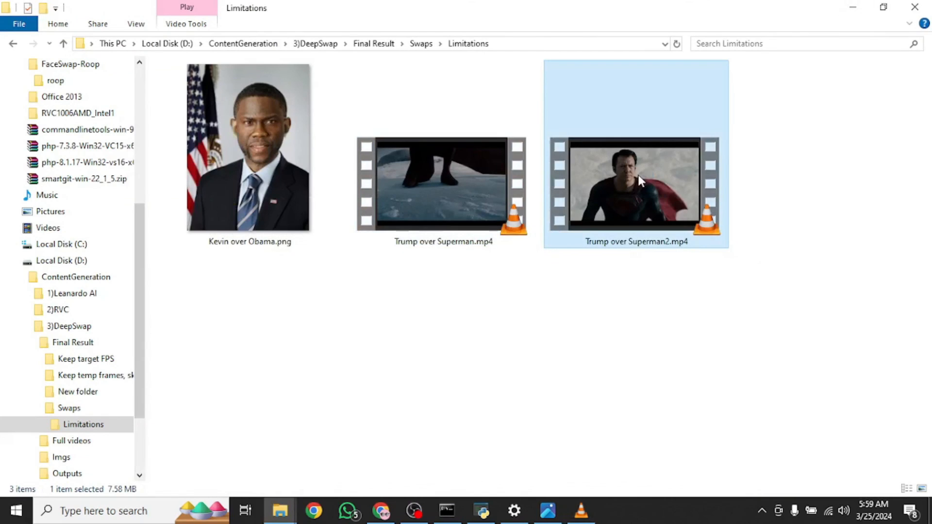
double_click(636, 184)
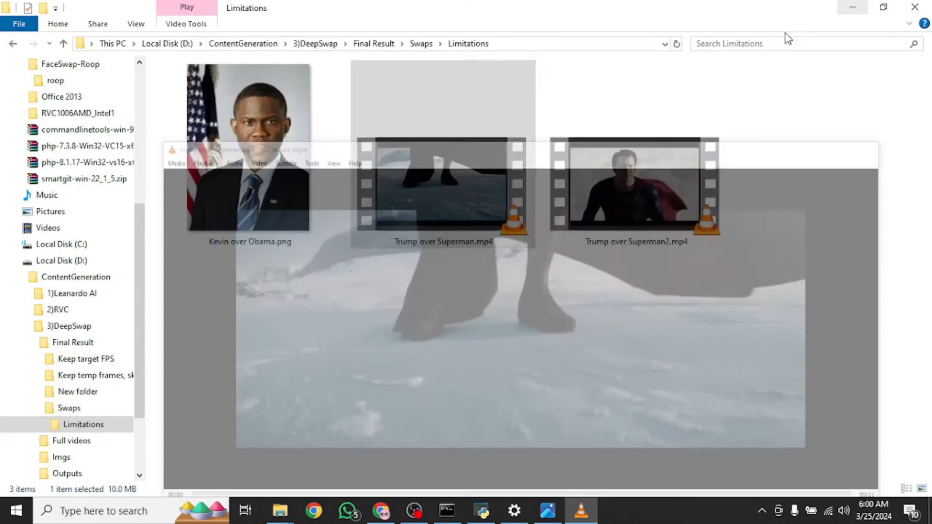
double_click(636, 188)
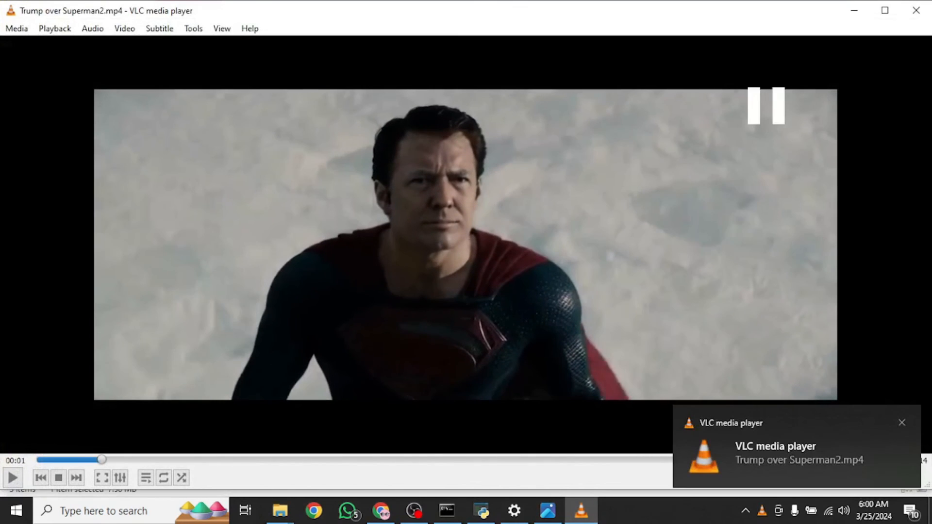